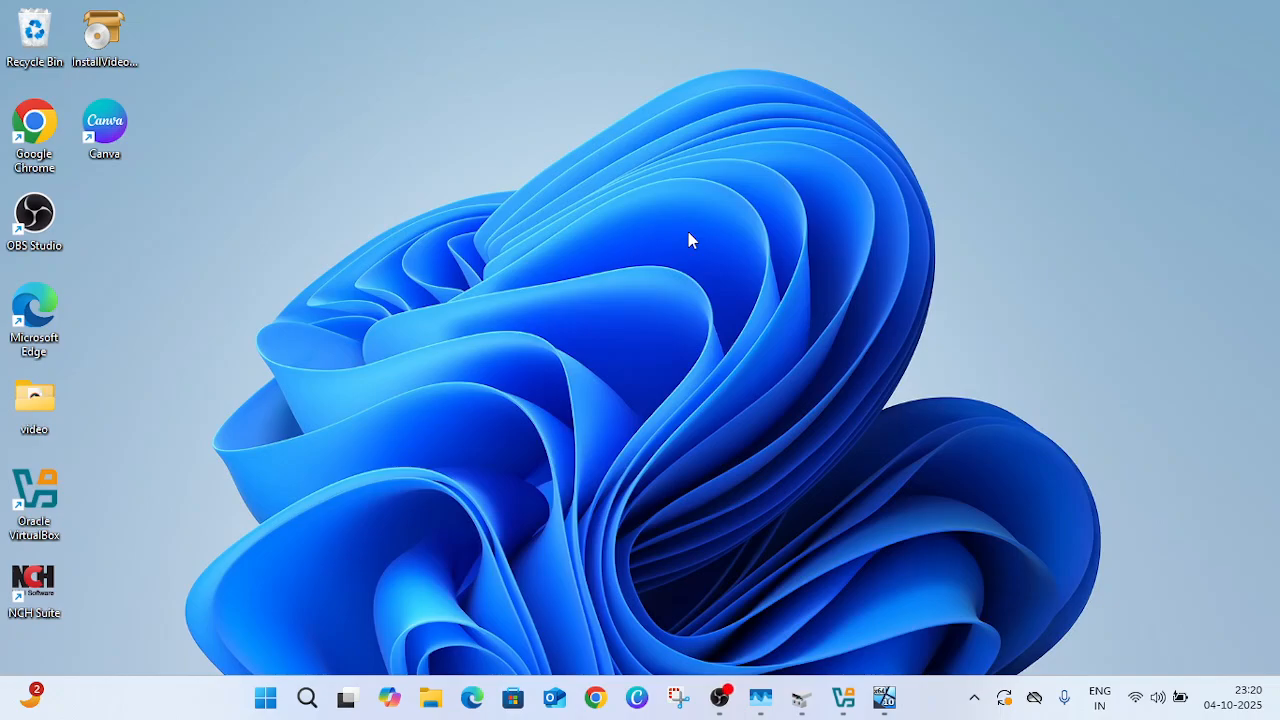
{"action": "mouse_move", "coordinate": [438, 568]}
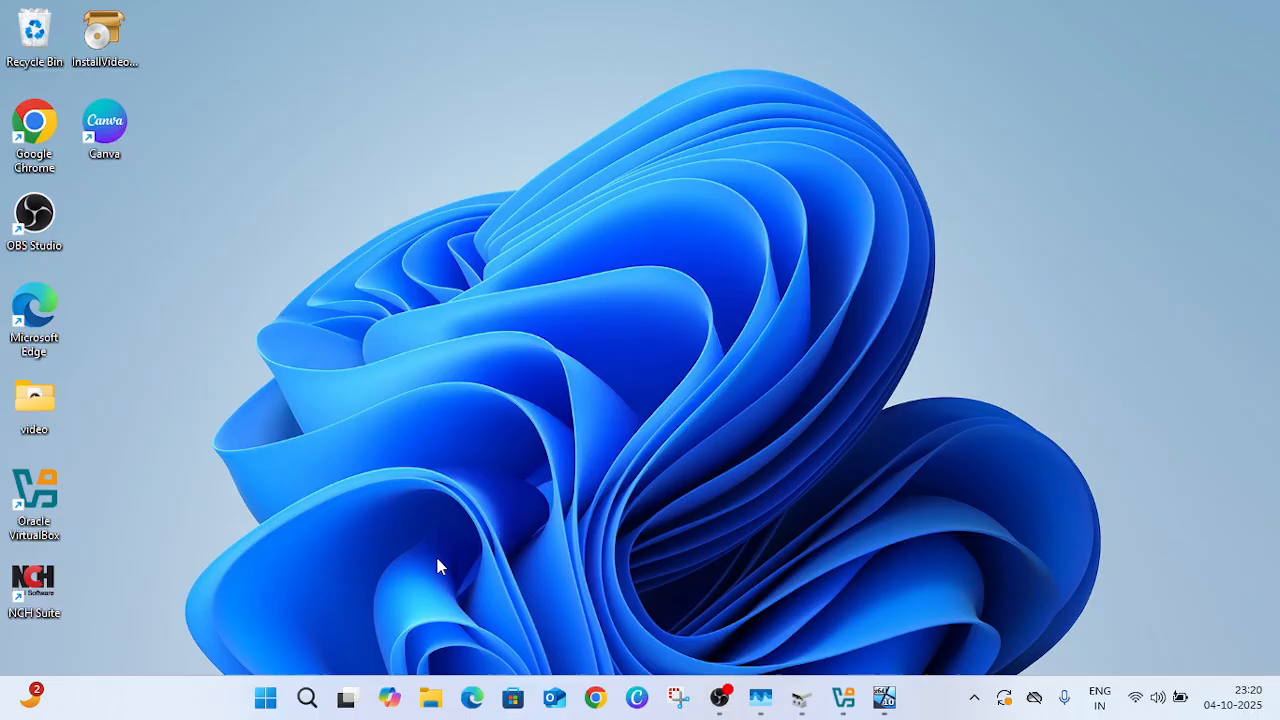
- View the Windows.old folder's properties on Local Disk (C:), reporting about 30.8 GB
{"action": "left_click", "coordinate": [430, 696]}
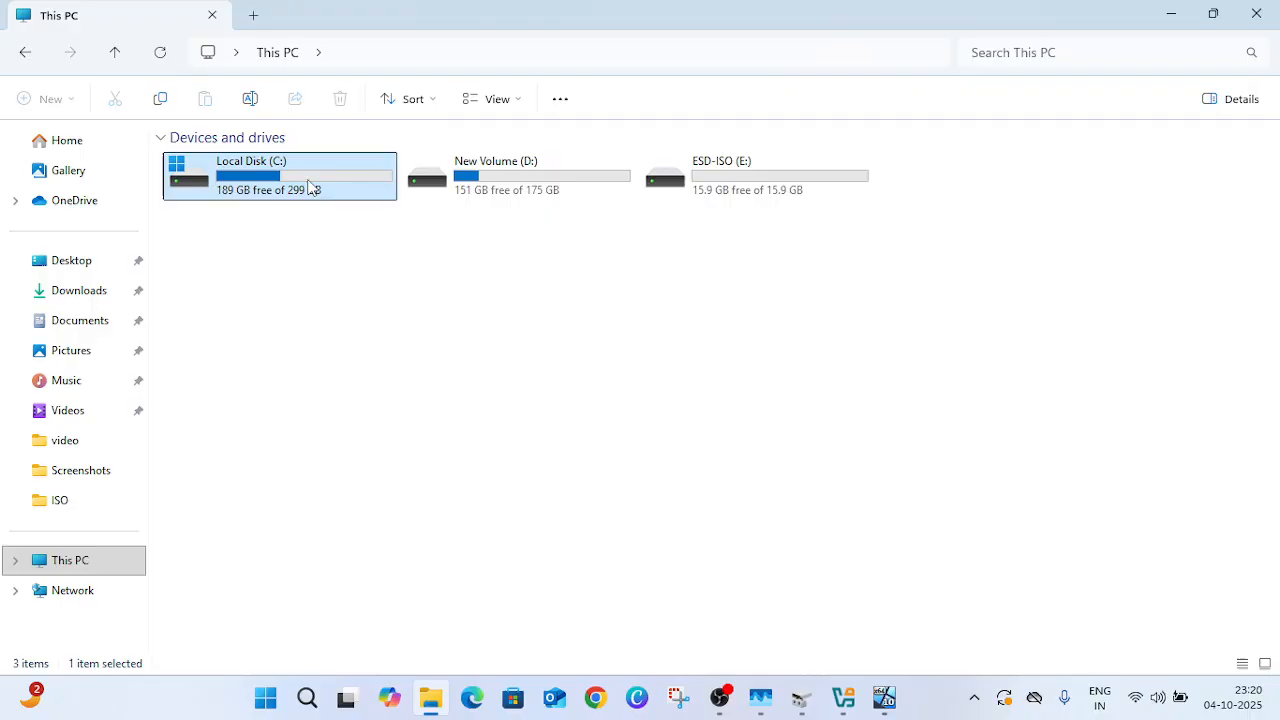
{"action": "double_click", "coordinate": [280, 176]}
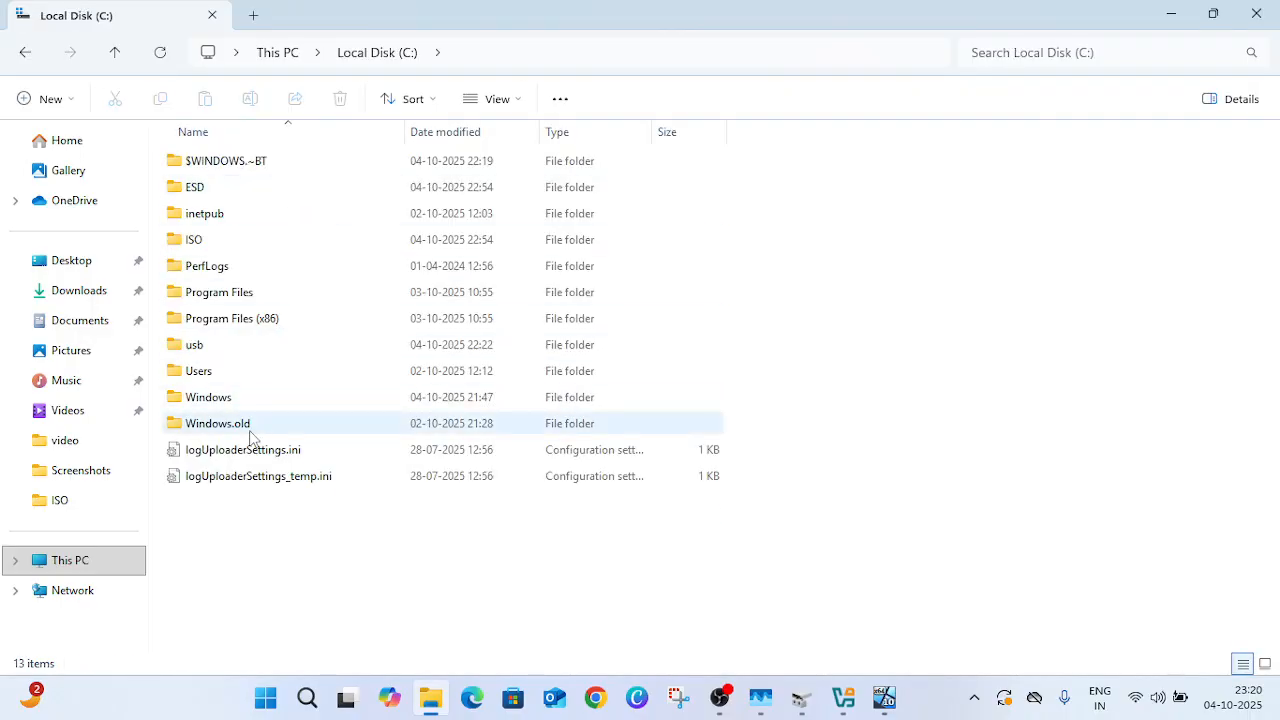
{"action": "right_click", "coordinate": [216, 424]}
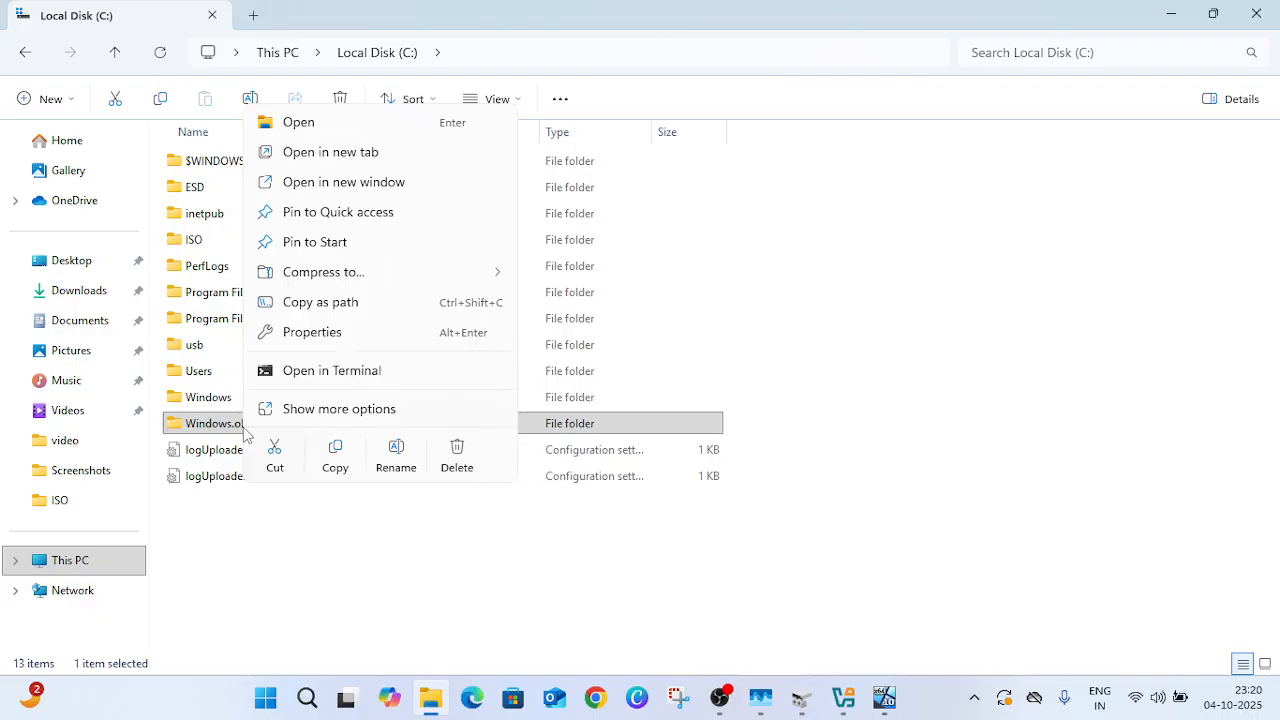
{"action": "left_click", "coordinate": [312, 332]}
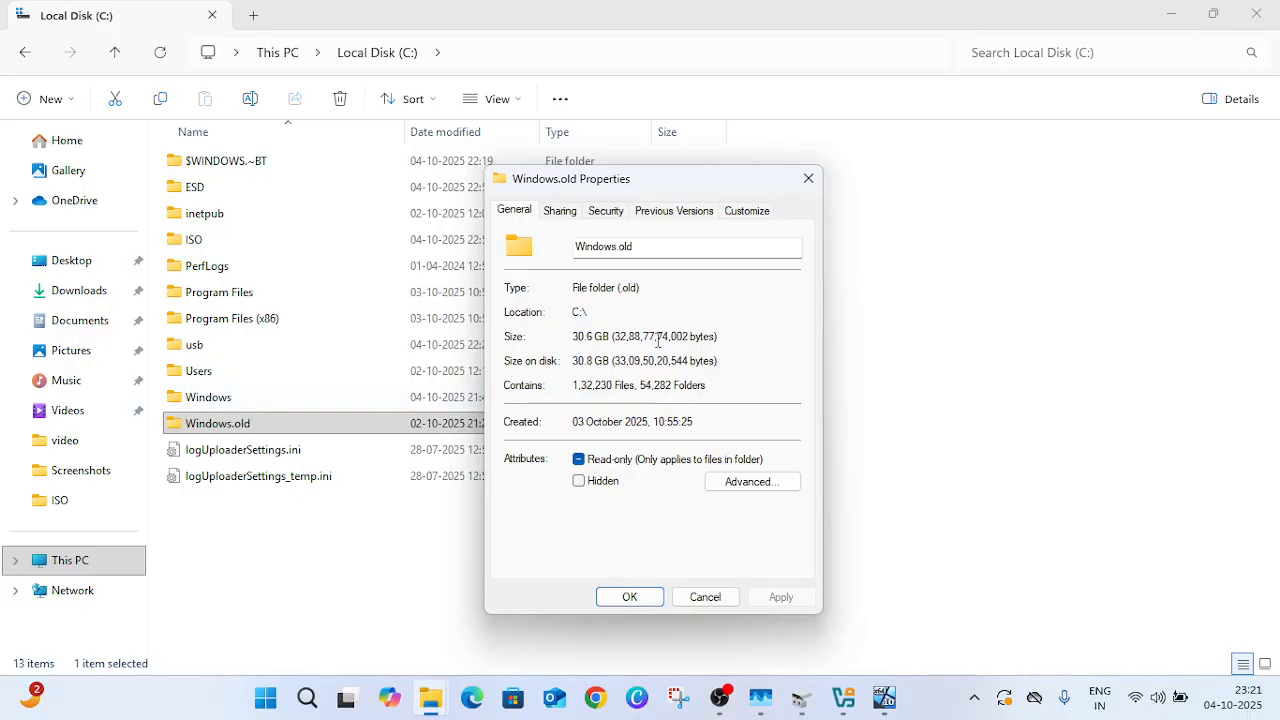
{"action": "mouse_move", "coordinate": [576, 360]}
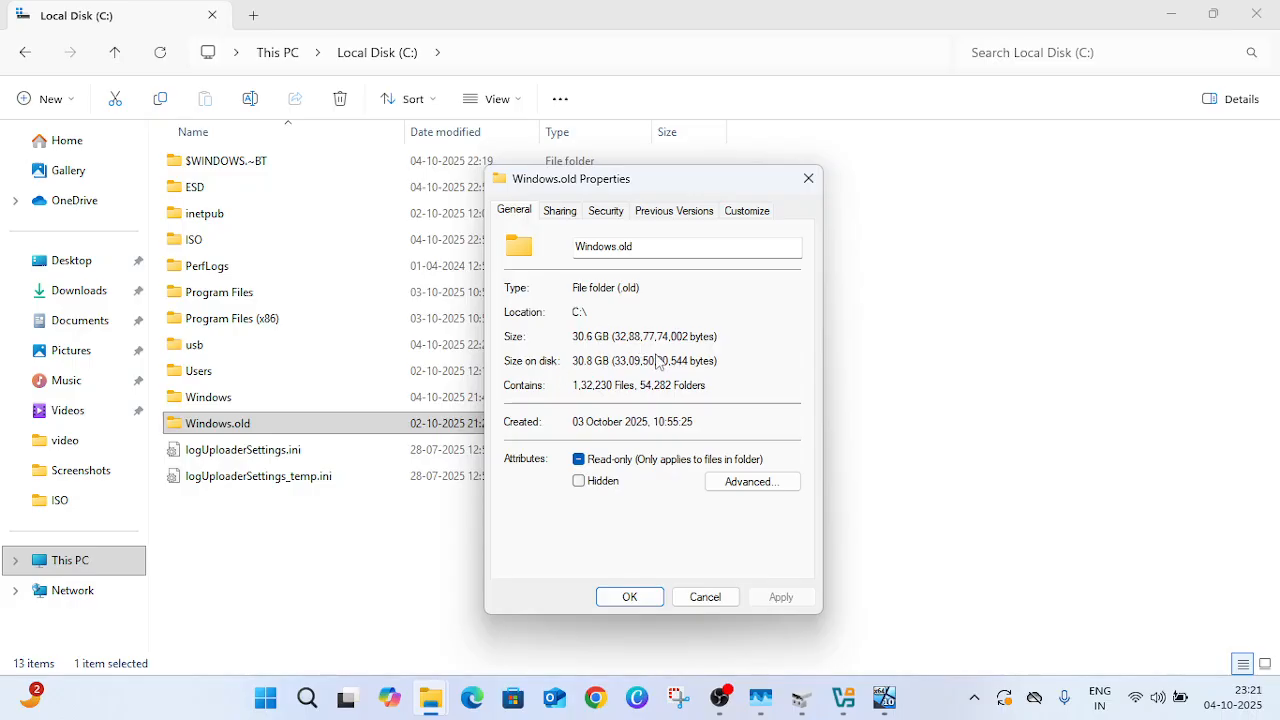
{"action": "mouse_move", "coordinate": [622, 336]}
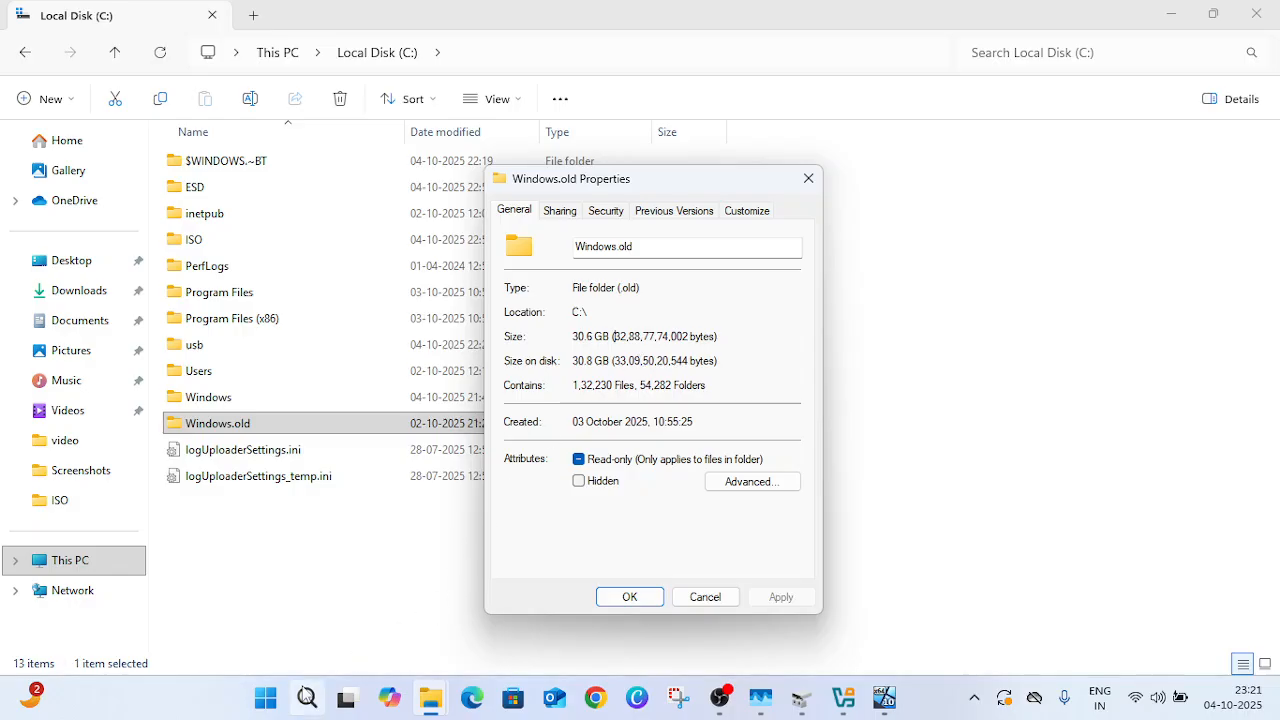
- Launch Disk Cleanup via Run (cleanmgr) for drive C: and let it scan for reclaimable space
{"action": "left_click", "coordinate": [308, 696]}
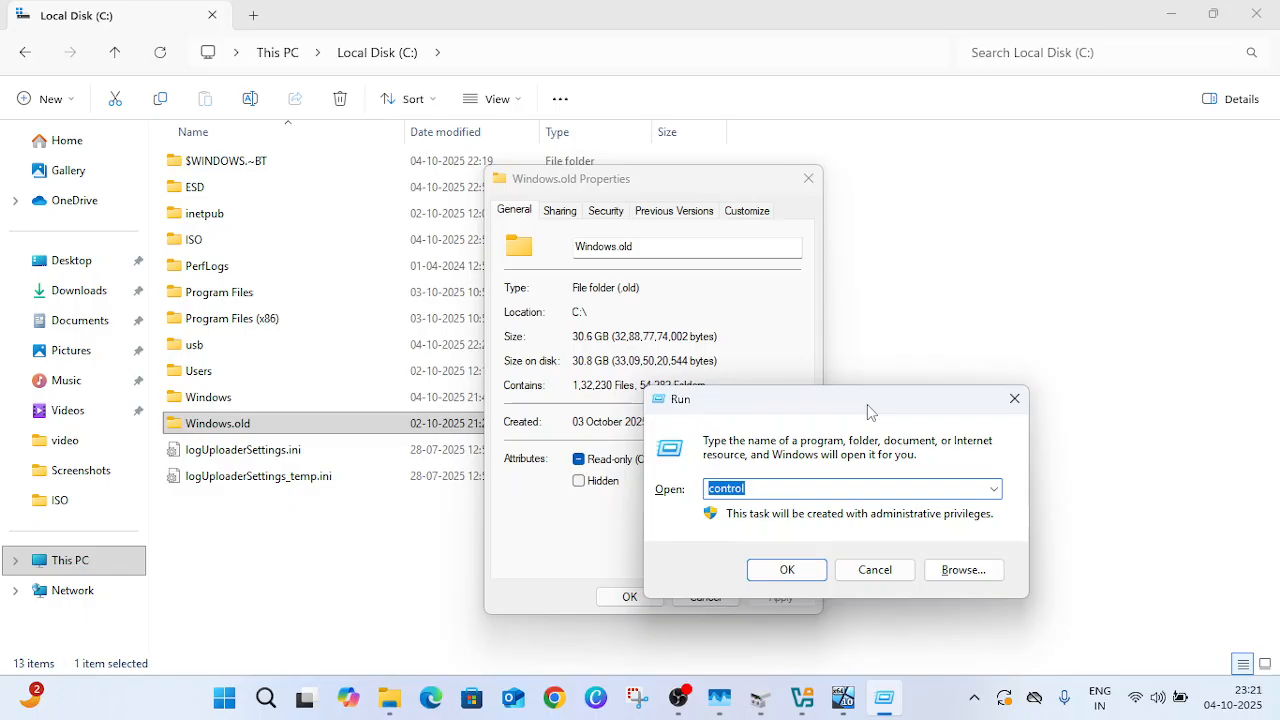
{"action": "type", "text": "cleanmgr"}
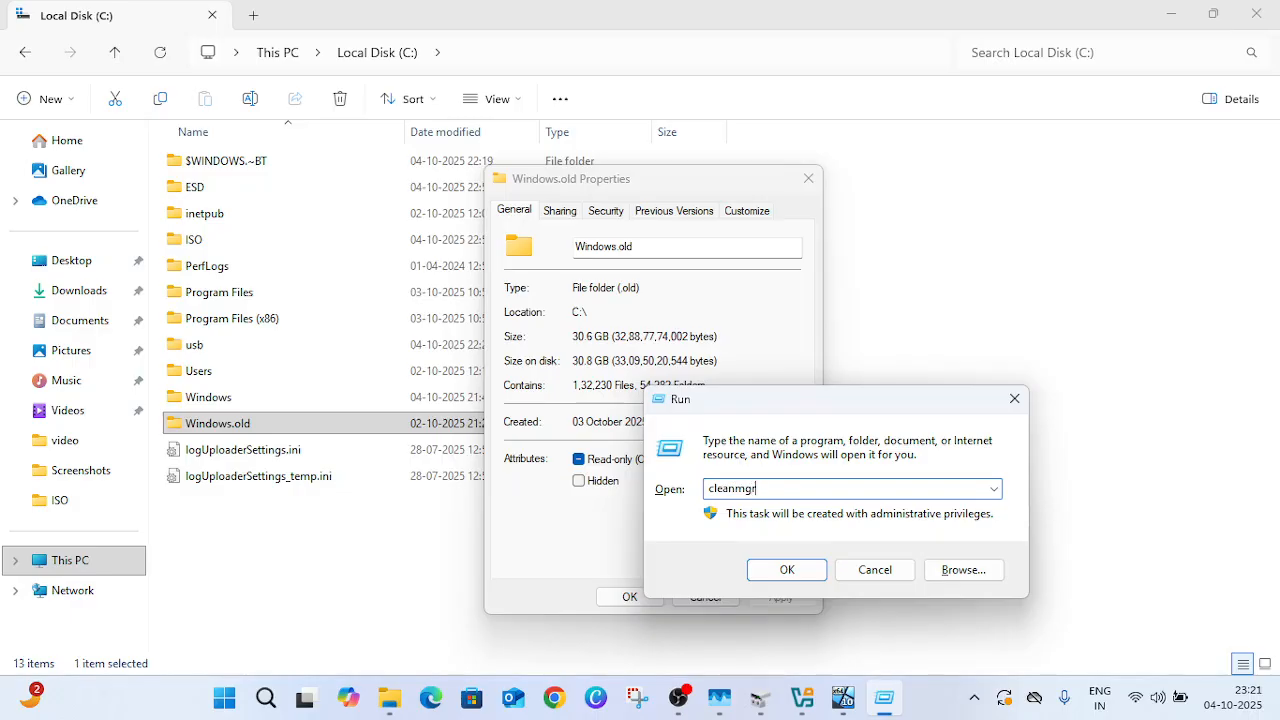
{"action": "left_click", "coordinate": [786, 568]}
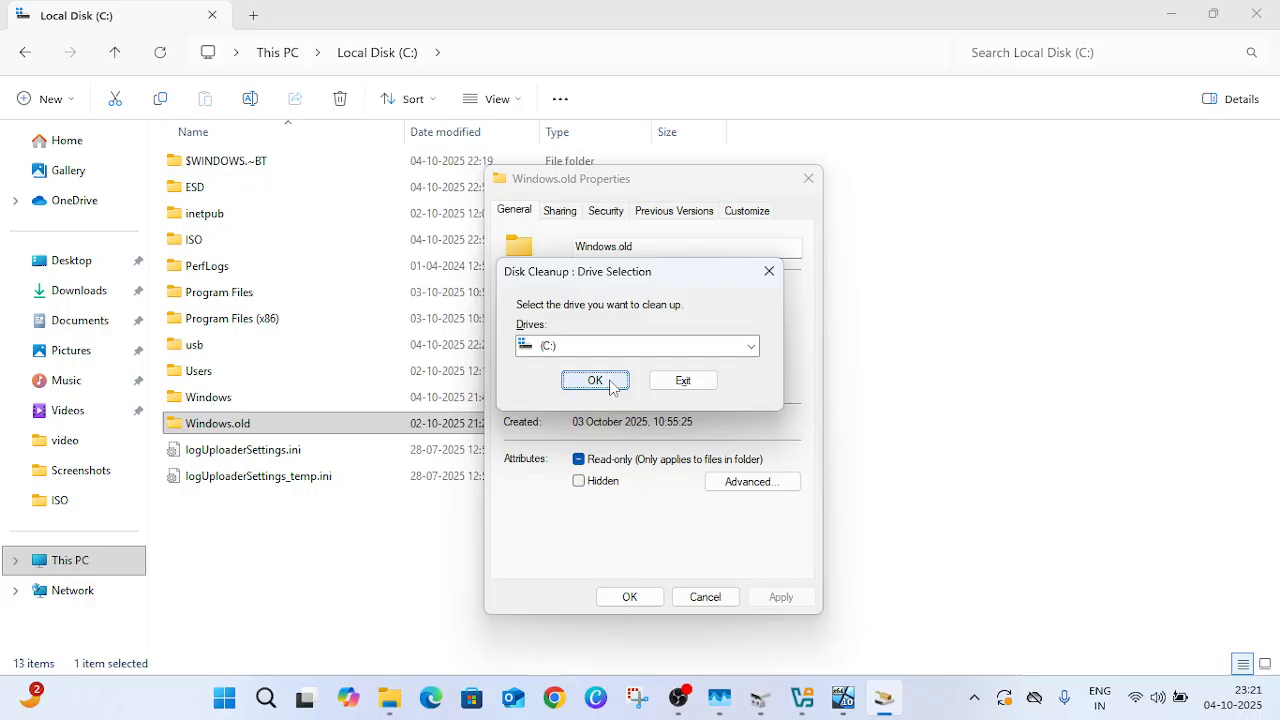
{"action": "left_click", "coordinate": [596, 380]}
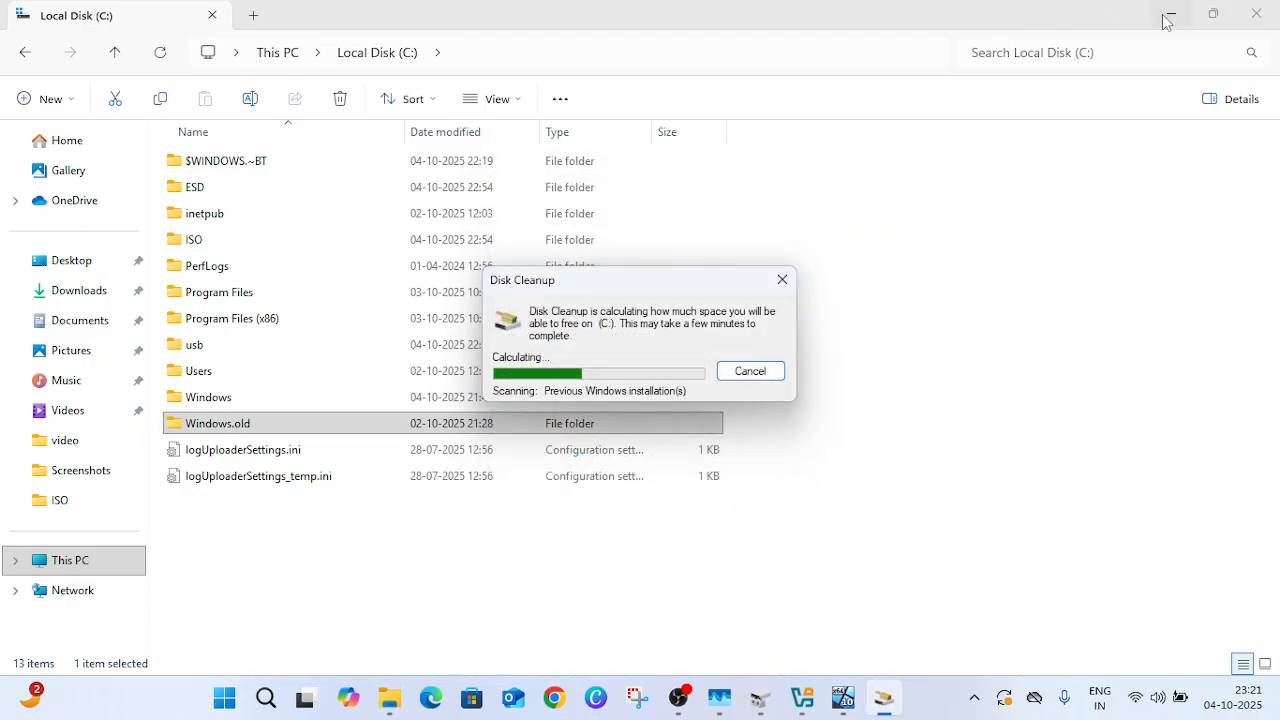
{"action": "right_click", "coordinate": [690, 150]}
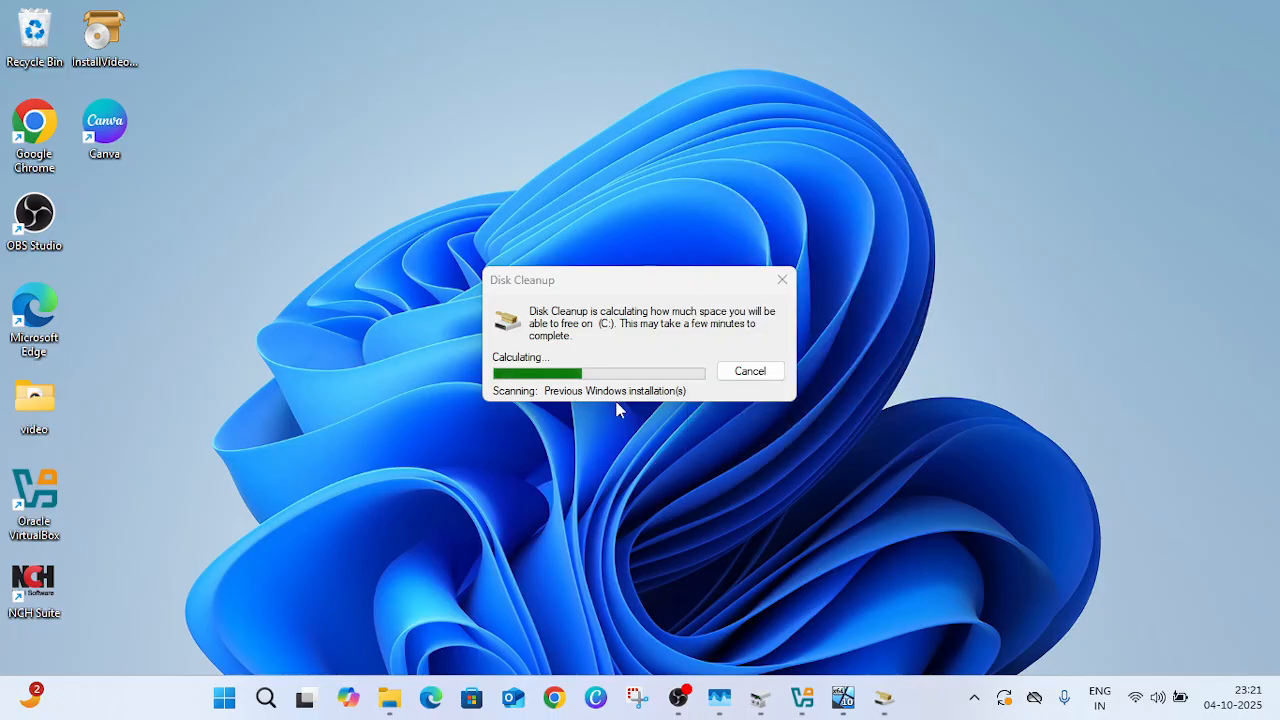
{"action": "mouse_move", "coordinate": [672, 400]}
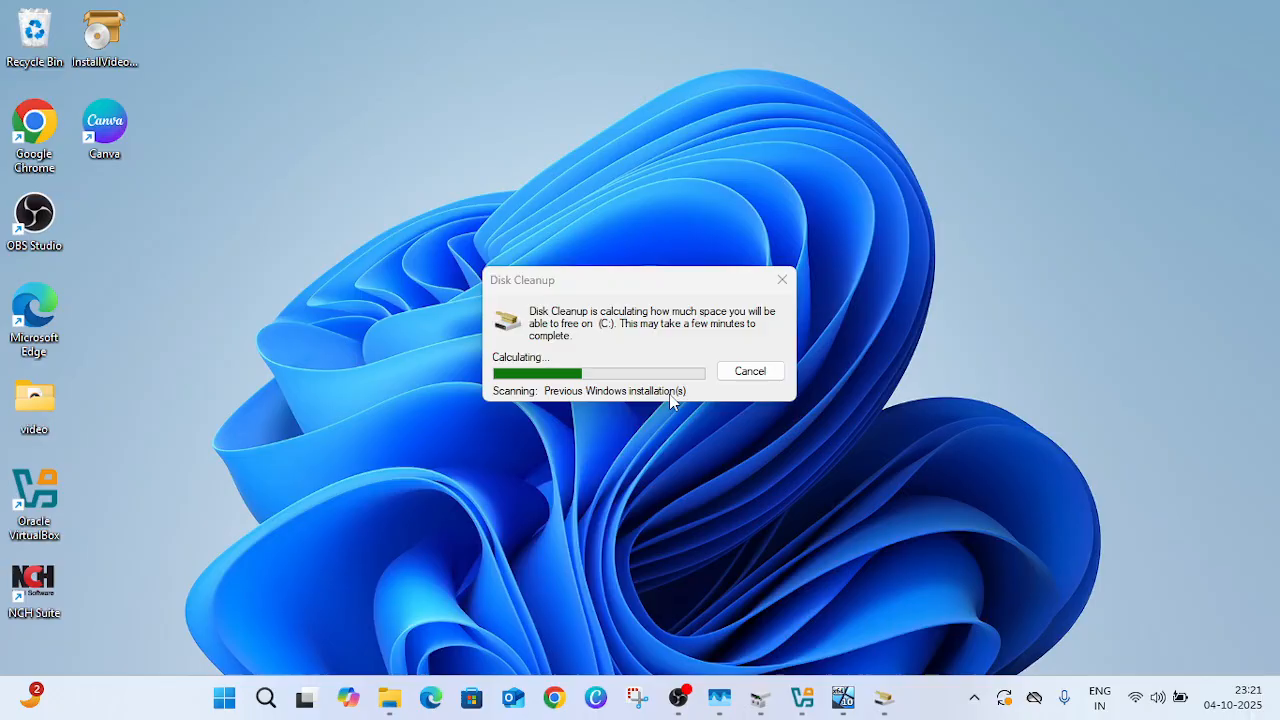
{"action": "mouse_move", "coordinate": [656, 400]}
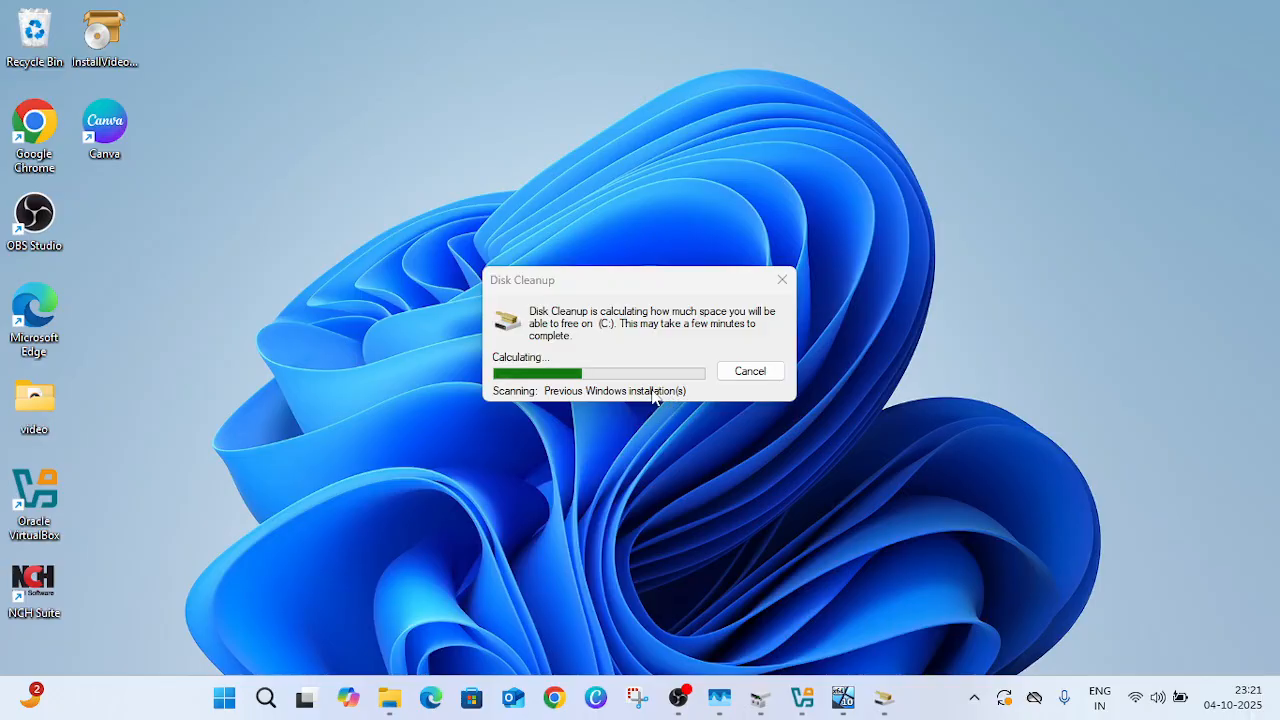
{"action": "mouse_move", "coordinate": [570, 436]}
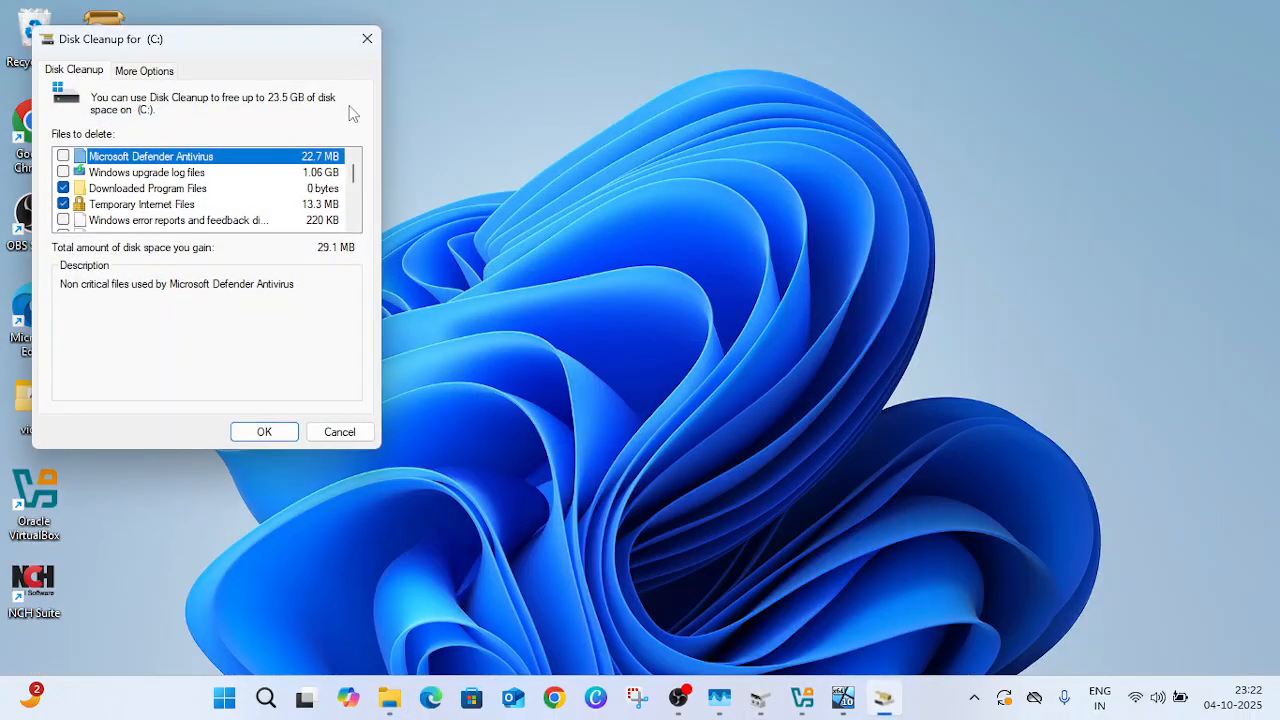
- Include Previous Windows installation(s) (19.6 GB) in the files to delete, totalling 23.5 GB
{"action": "left_click_drag", "start_coordinate": [104, 40], "coordinate": [410, 62]}
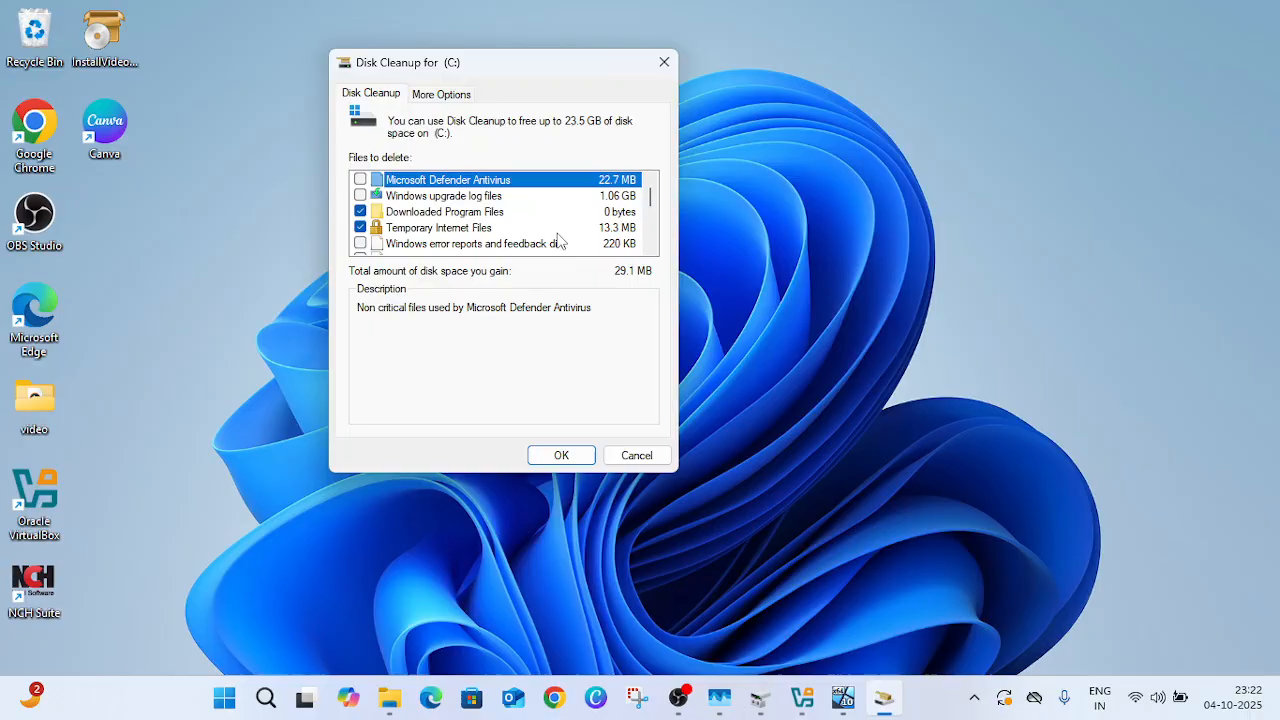
{"action": "scroll", "scroll_direction": "down", "scroll_amount": 3}
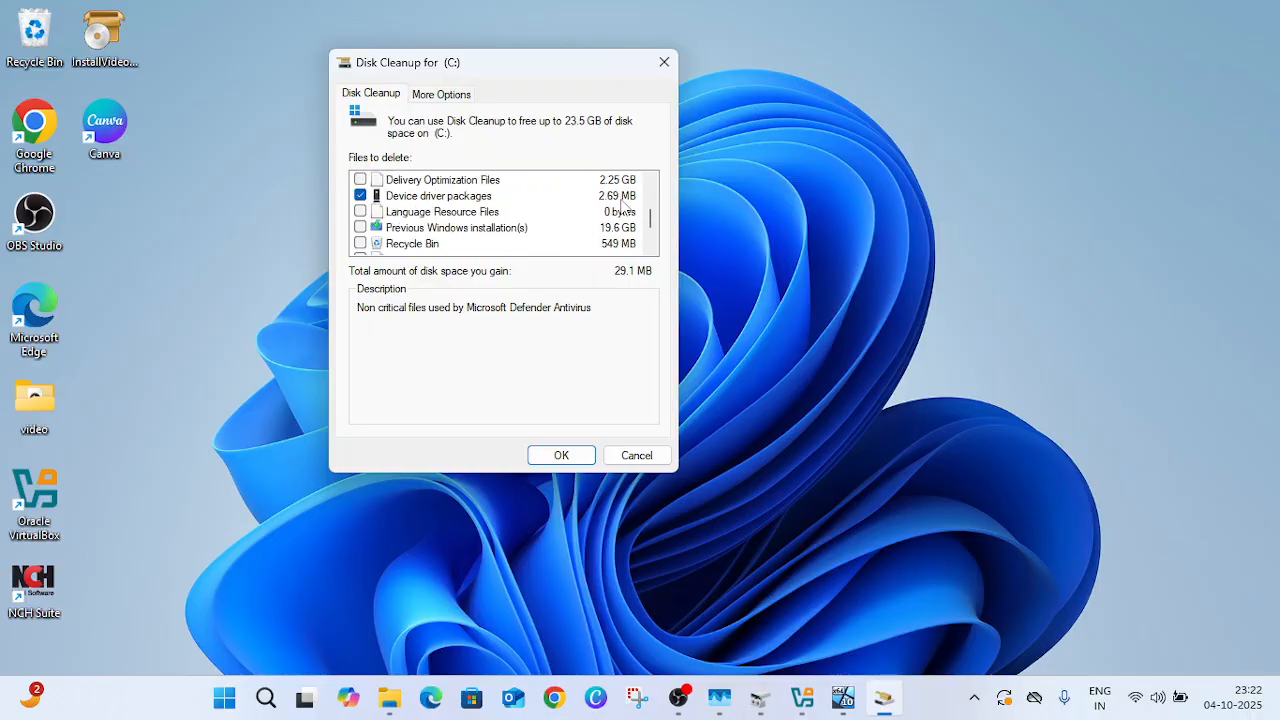
{"action": "left_click", "coordinate": [456, 228]}
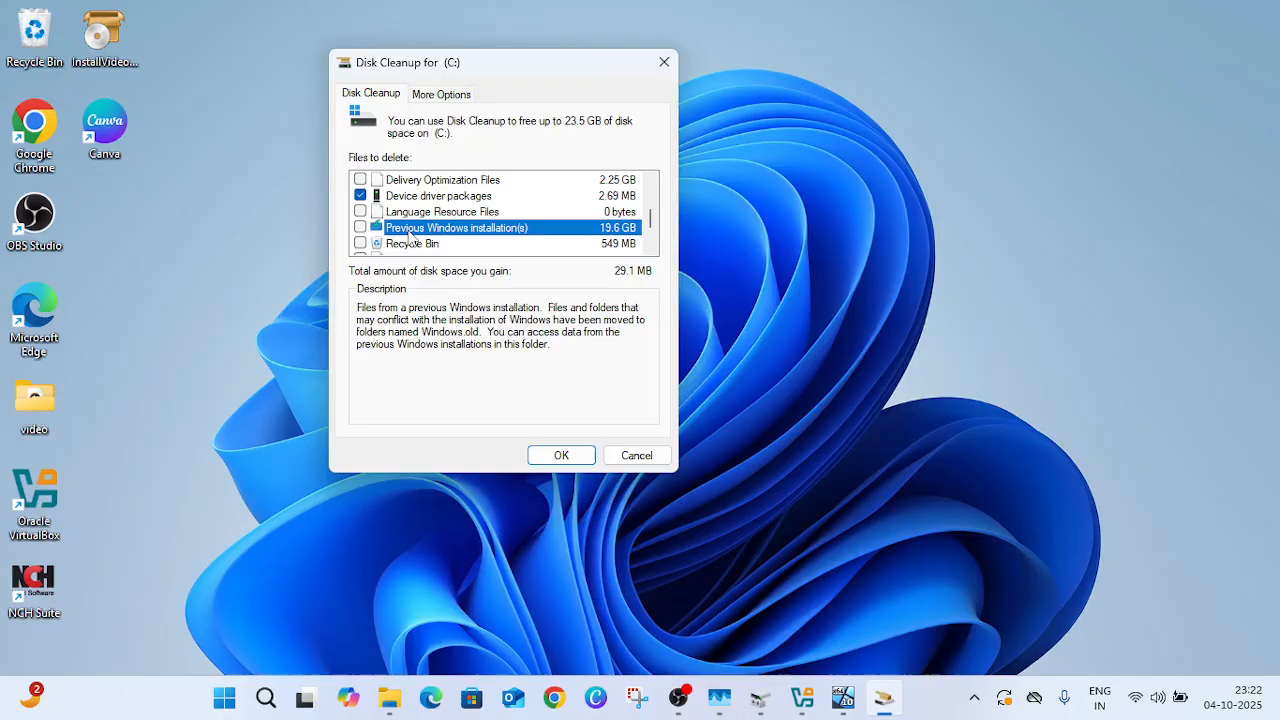
{"action": "mouse_move", "coordinate": [596, 232]}
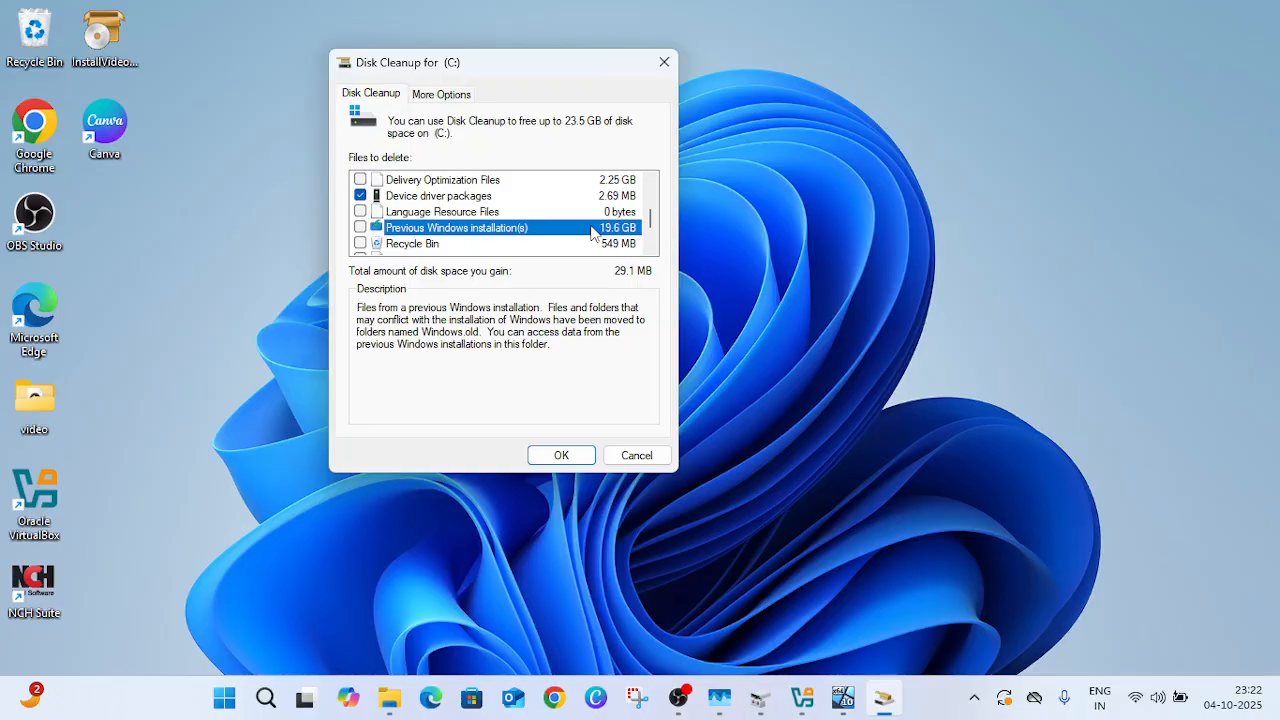
{"action": "mouse_move", "coordinate": [384, 274]}
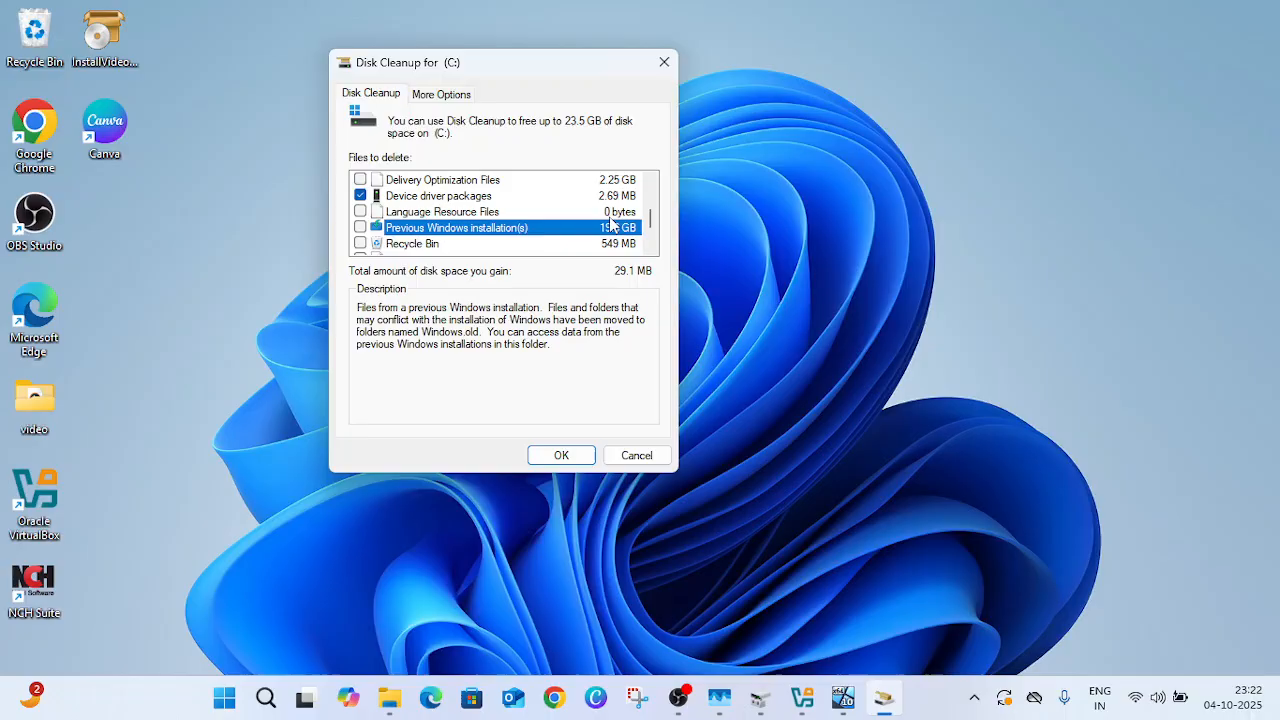
{"action": "left_click", "coordinate": [360, 228]}
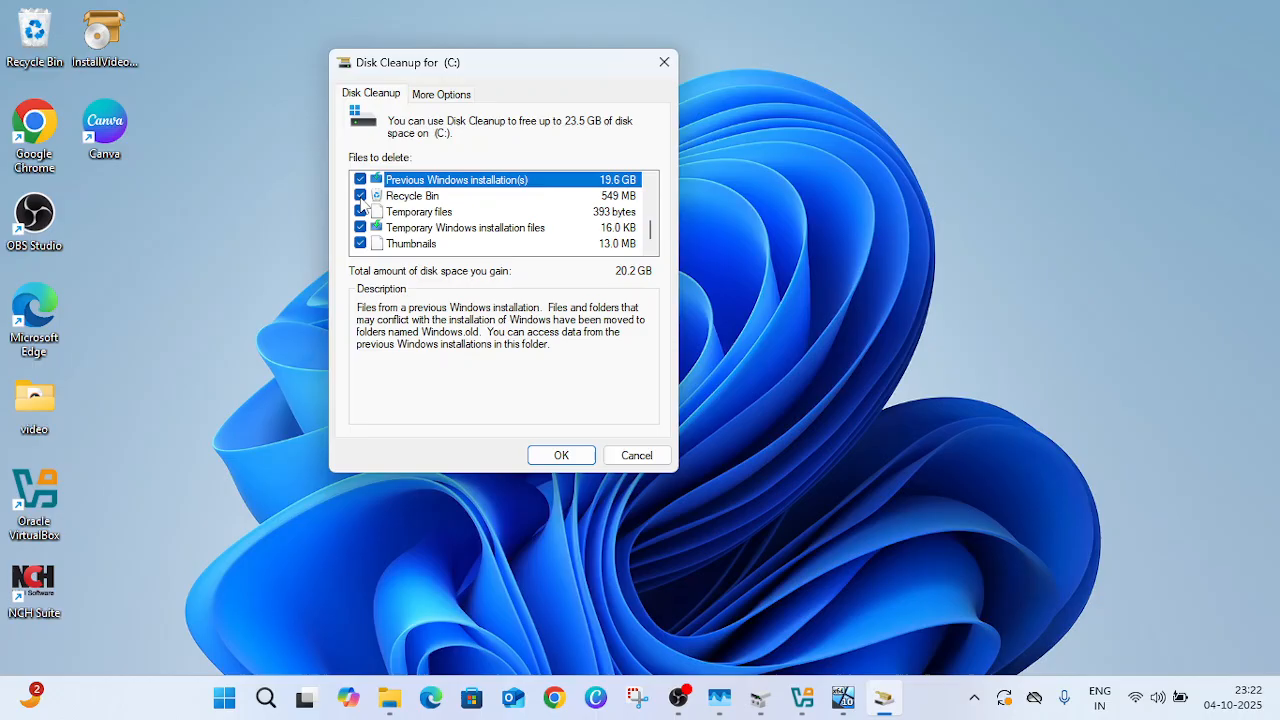
{"action": "scroll", "scroll_direction": "down", "scroll_amount": 3}
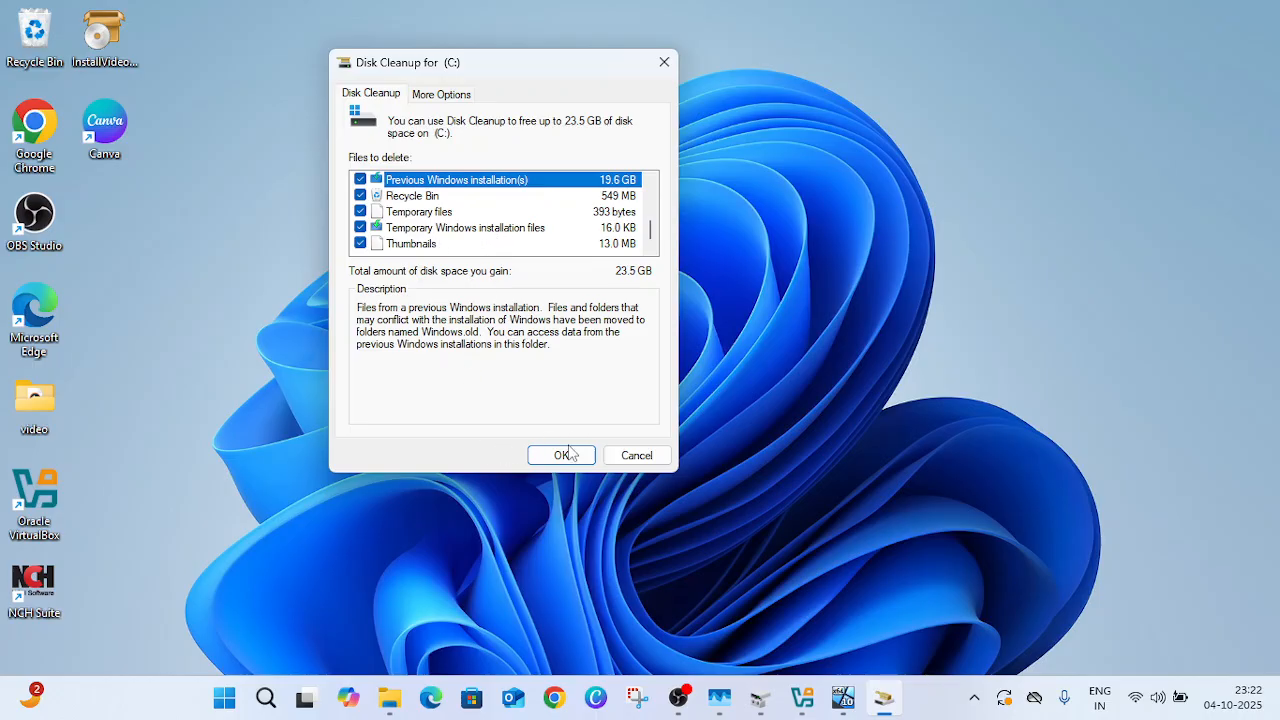
- Confirm permanent deletion and accept losing the Windows rollback so cleanup begins
{"action": "left_click", "coordinate": [560, 456]}
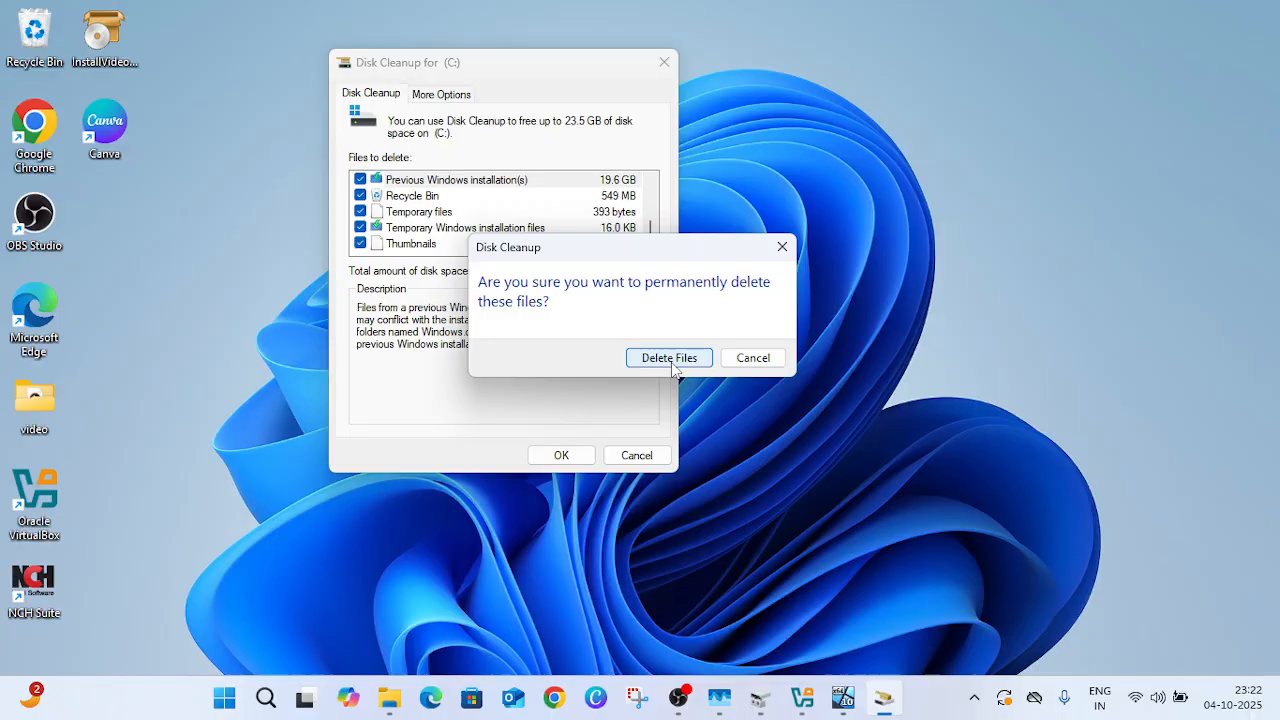
{"action": "left_click", "coordinate": [668, 356]}
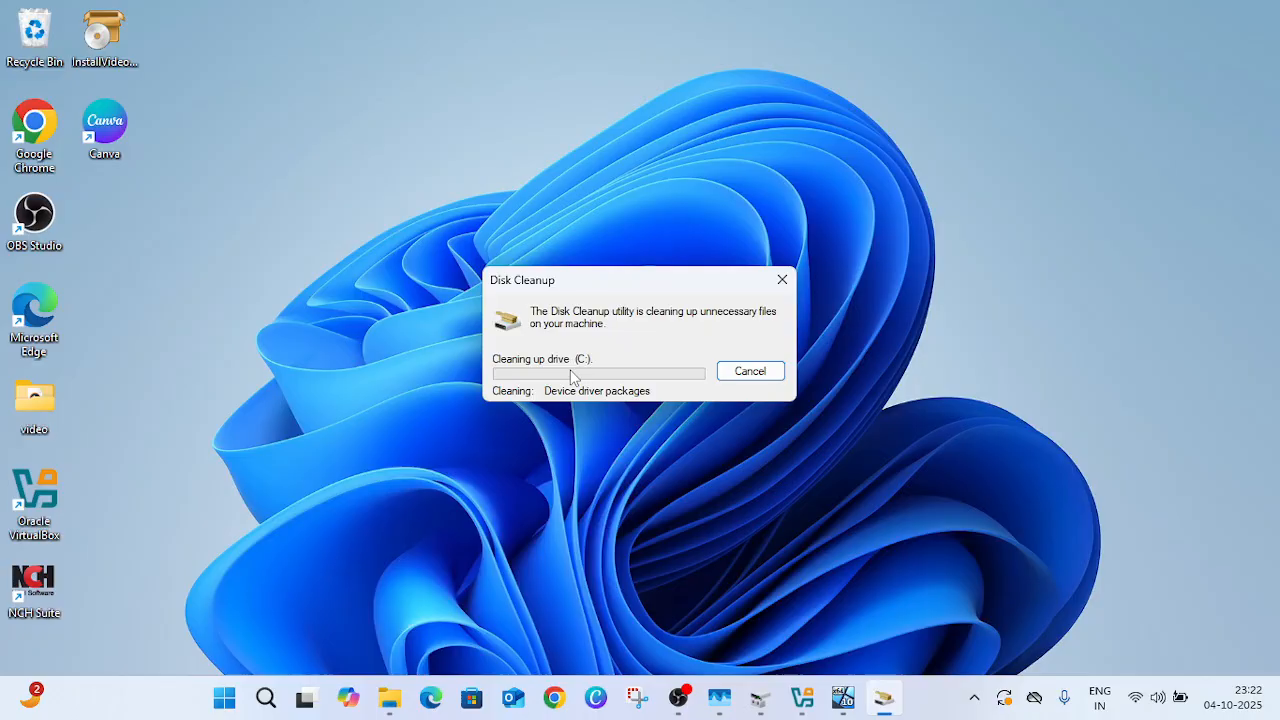
{"action": "mouse_move", "coordinate": [680, 384]}
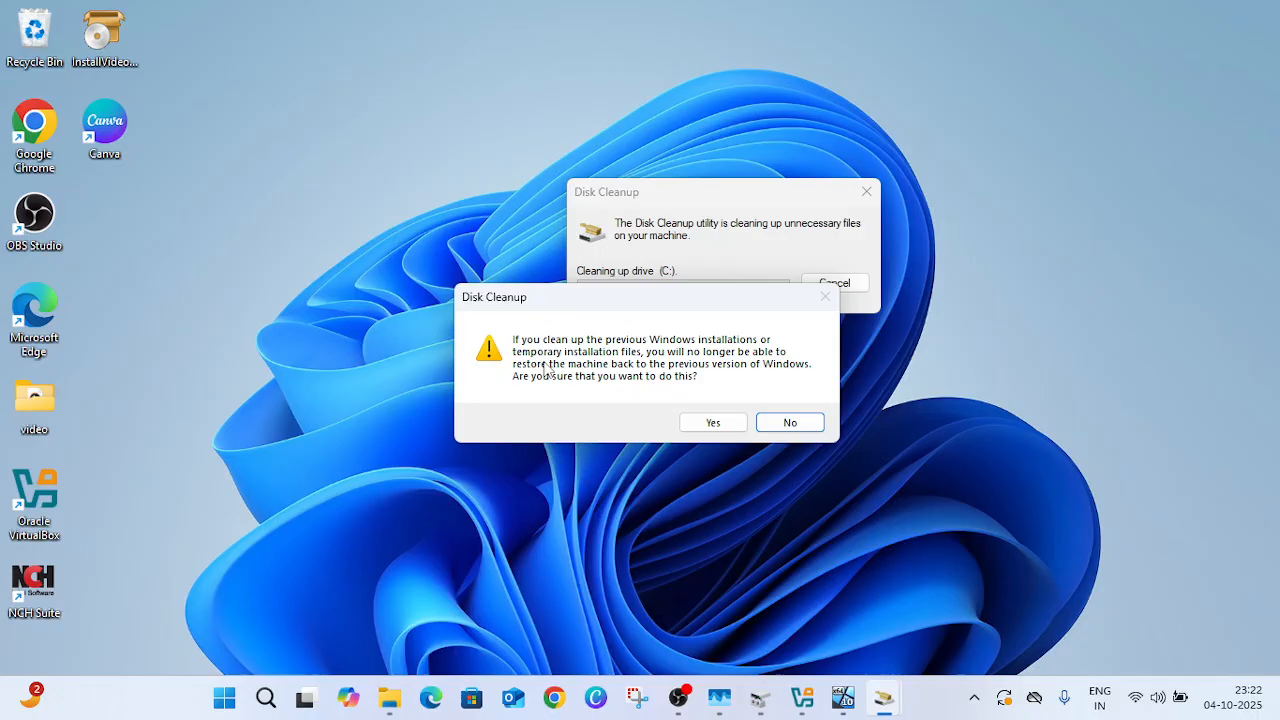
{"action": "left_click", "coordinate": [712, 420]}
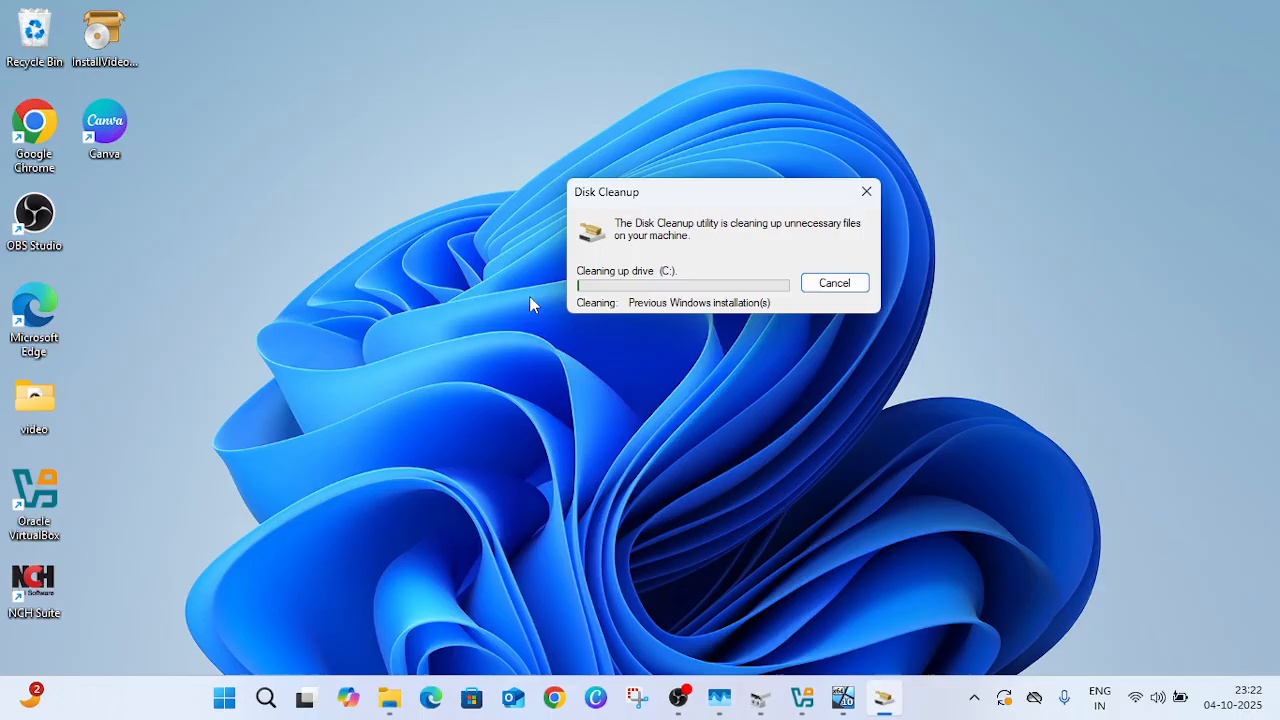
{"action": "mouse_move", "coordinate": [500, 452]}
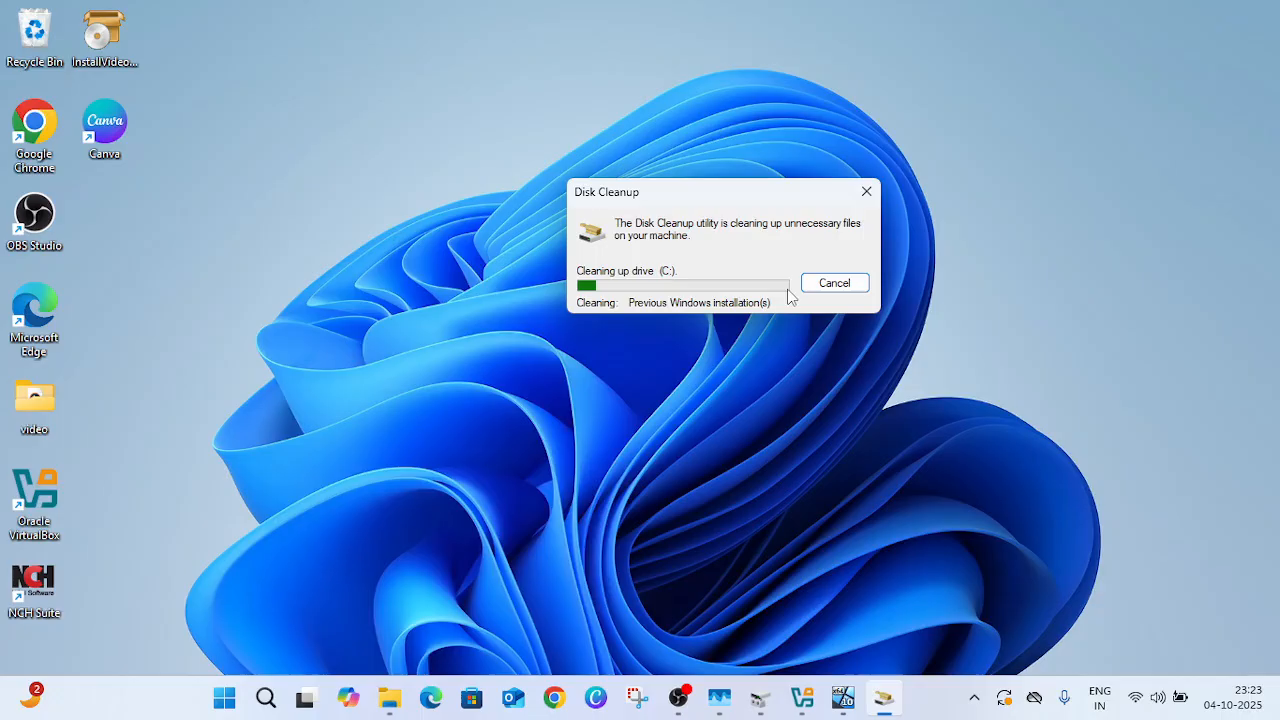
{"action": "mouse_move", "coordinate": [690, 254]}
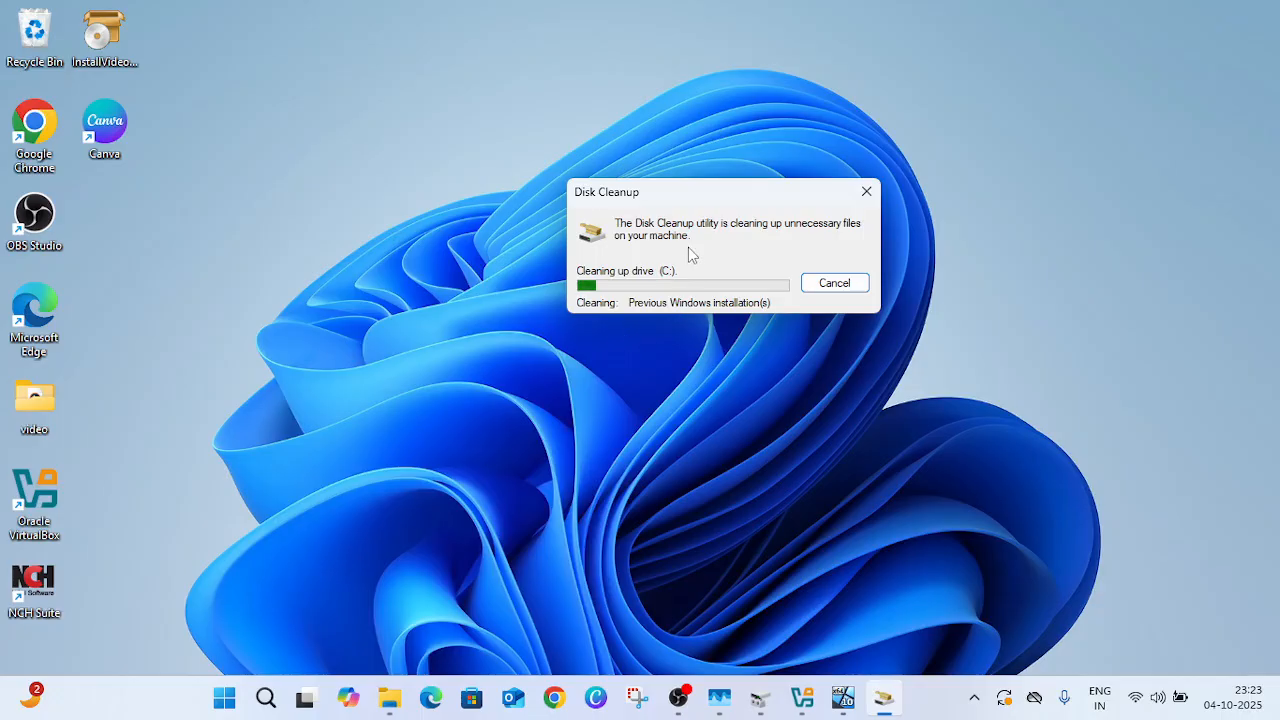
{"action": "left_click_drag", "start_coordinate": [724, 192], "coordinate": [556, 164]}
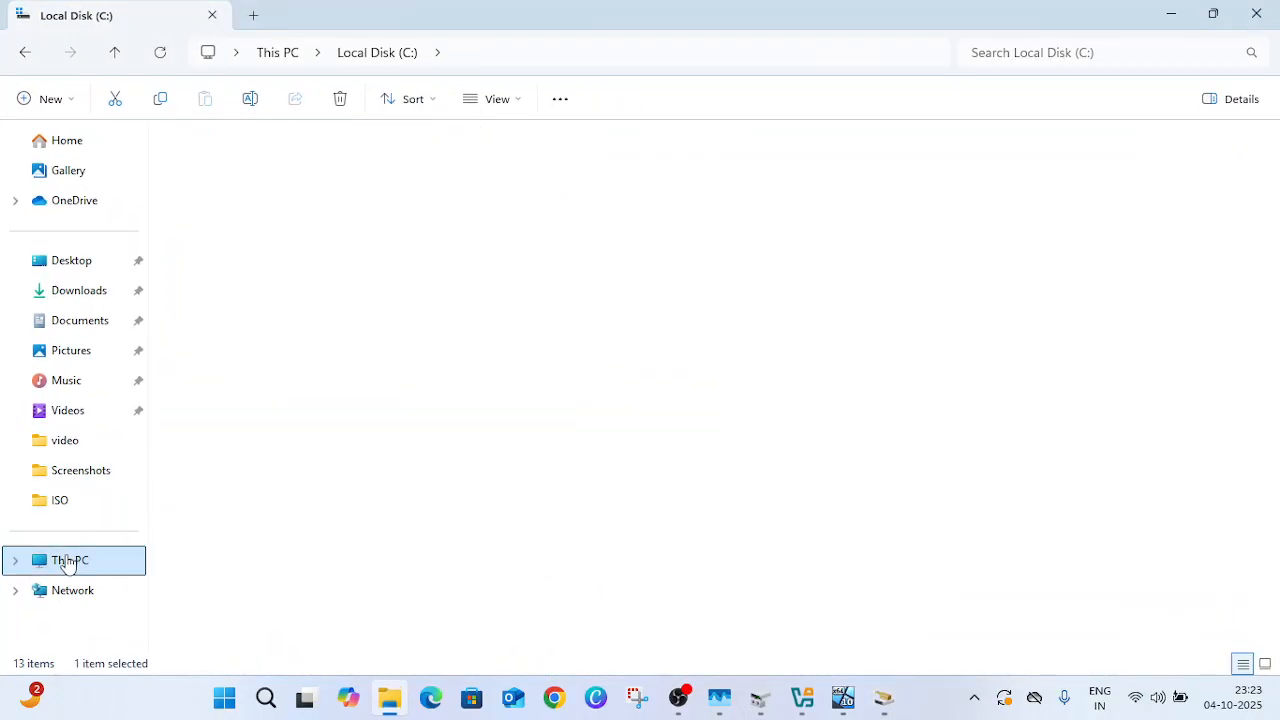
- Show This PC with all drives while C: free space climbs from 191 GB toward 207 GB
{"action": "left_click", "coordinate": [70, 560]}
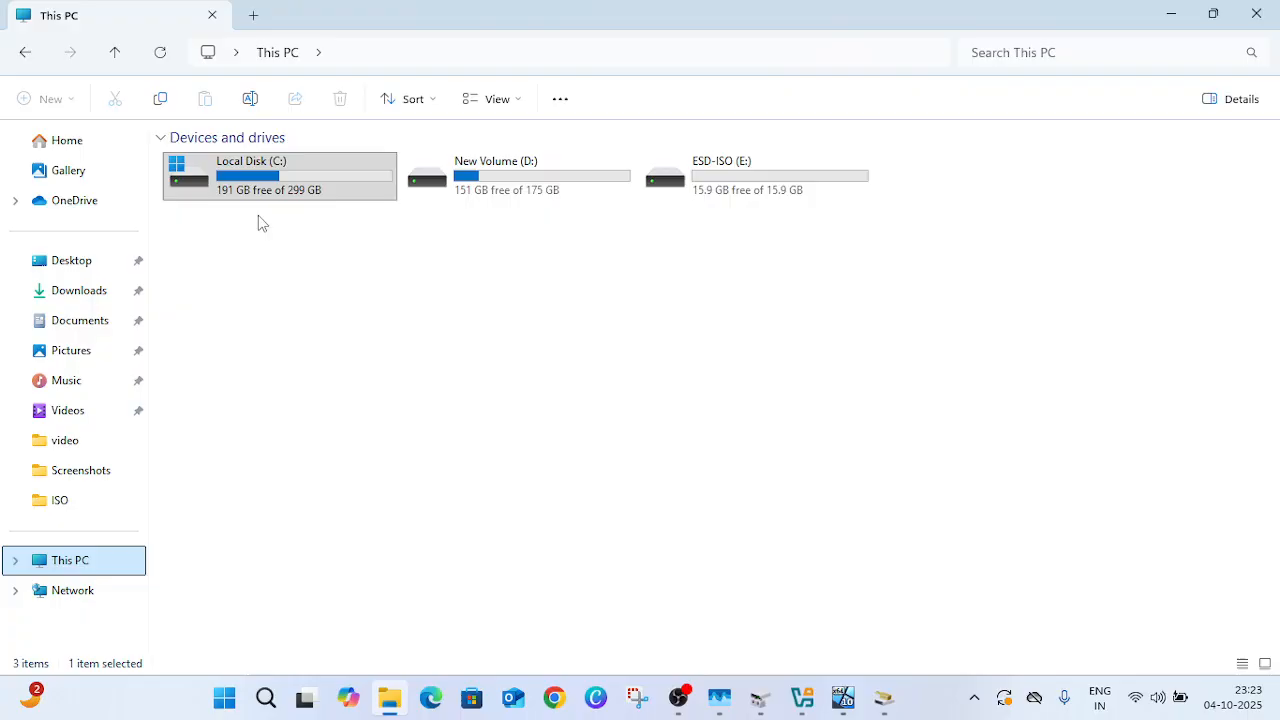
{"action": "mouse_move", "coordinate": [282, 238]}
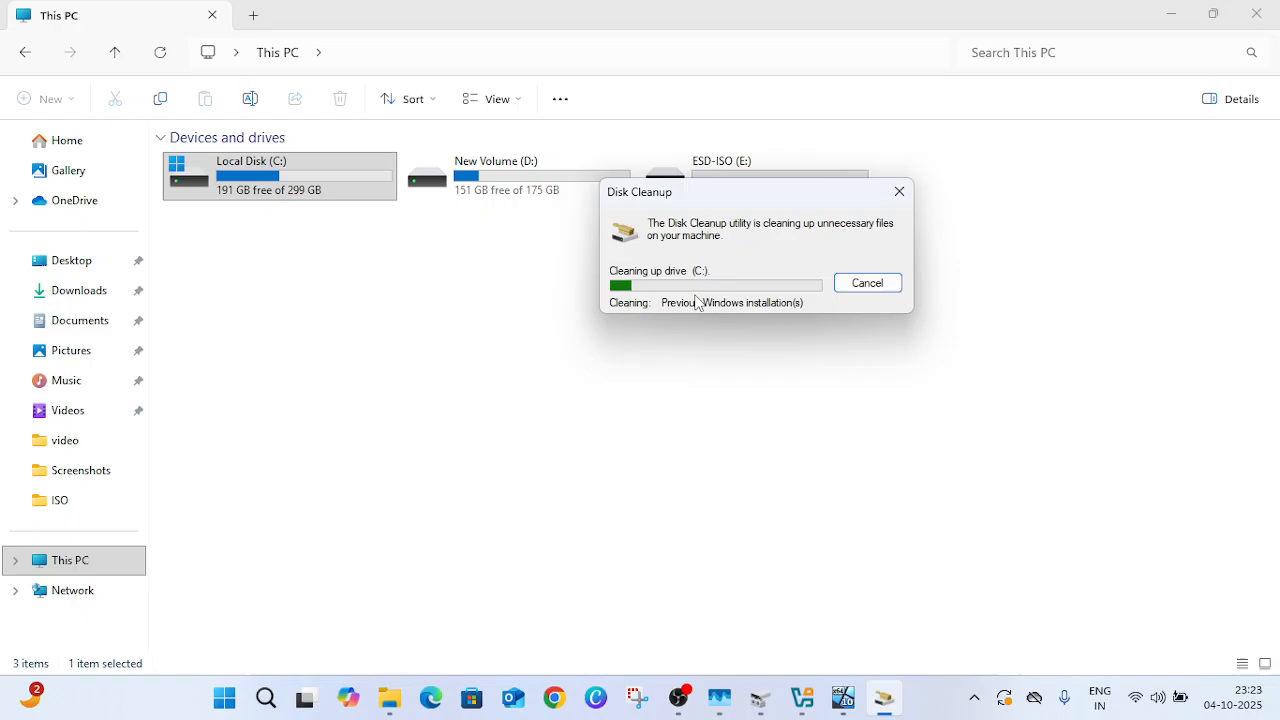
{"action": "mouse_move", "coordinate": [736, 278]}
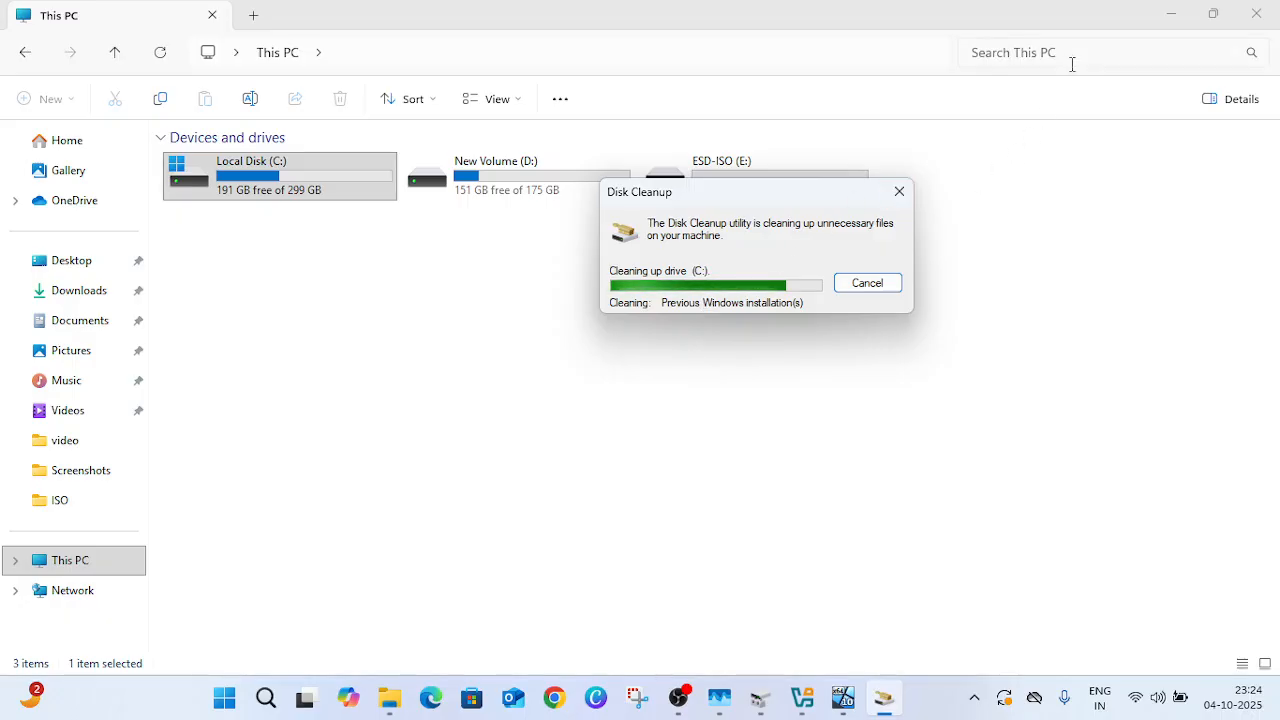
{"action": "mouse_move", "coordinate": [1172, 16]}
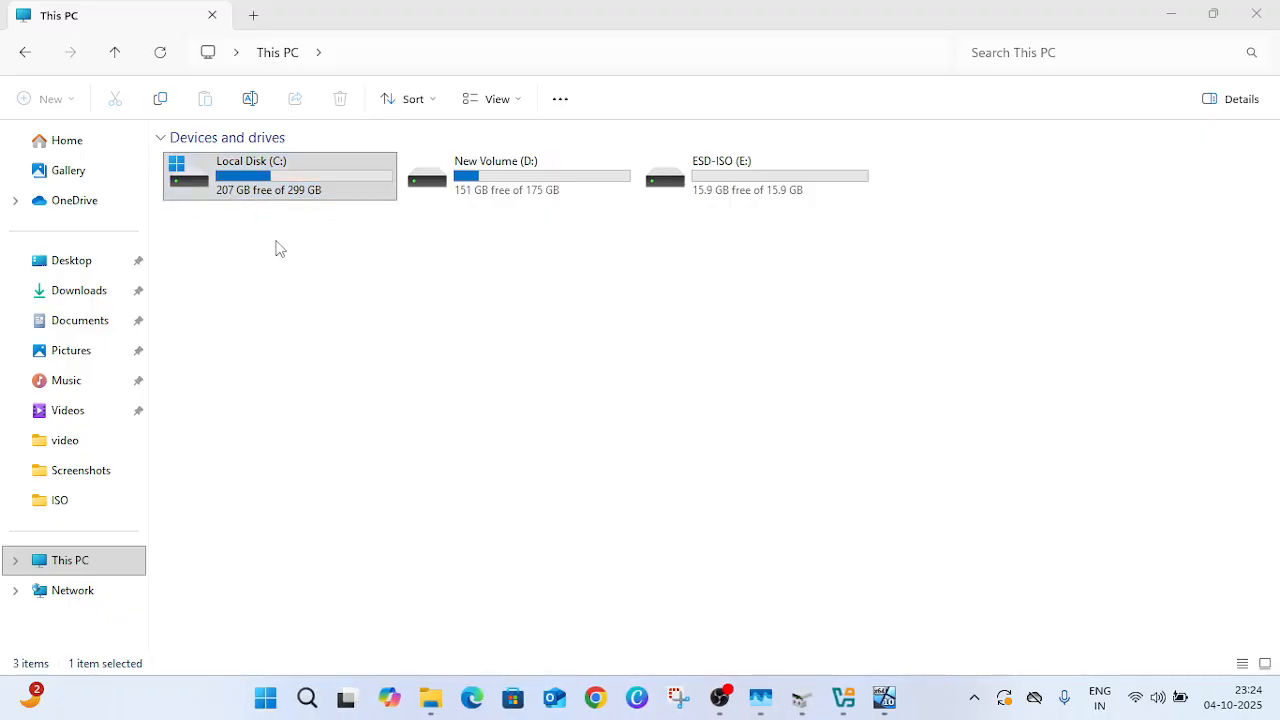
- Refresh the drive list so C: shows 208 GB free of 299 GB, then close File Explorer
{"action": "right_click", "coordinate": [280, 248]}
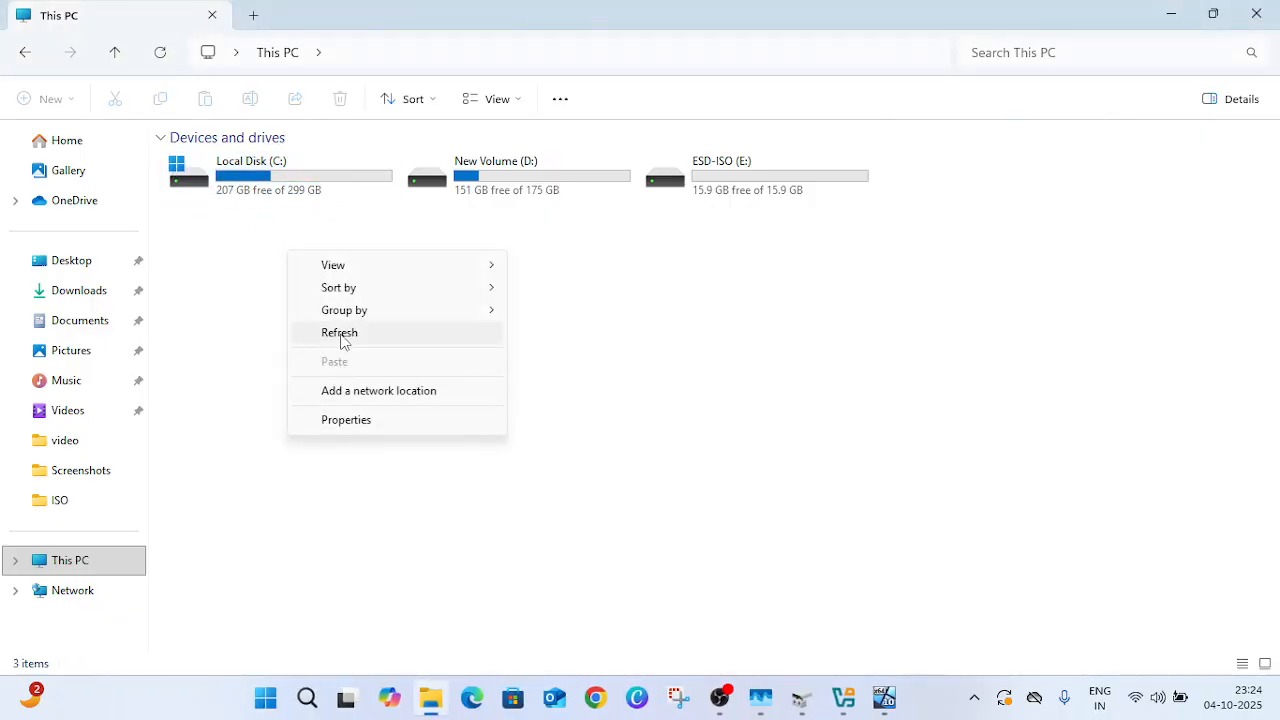
{"action": "left_click", "coordinate": [340, 332]}
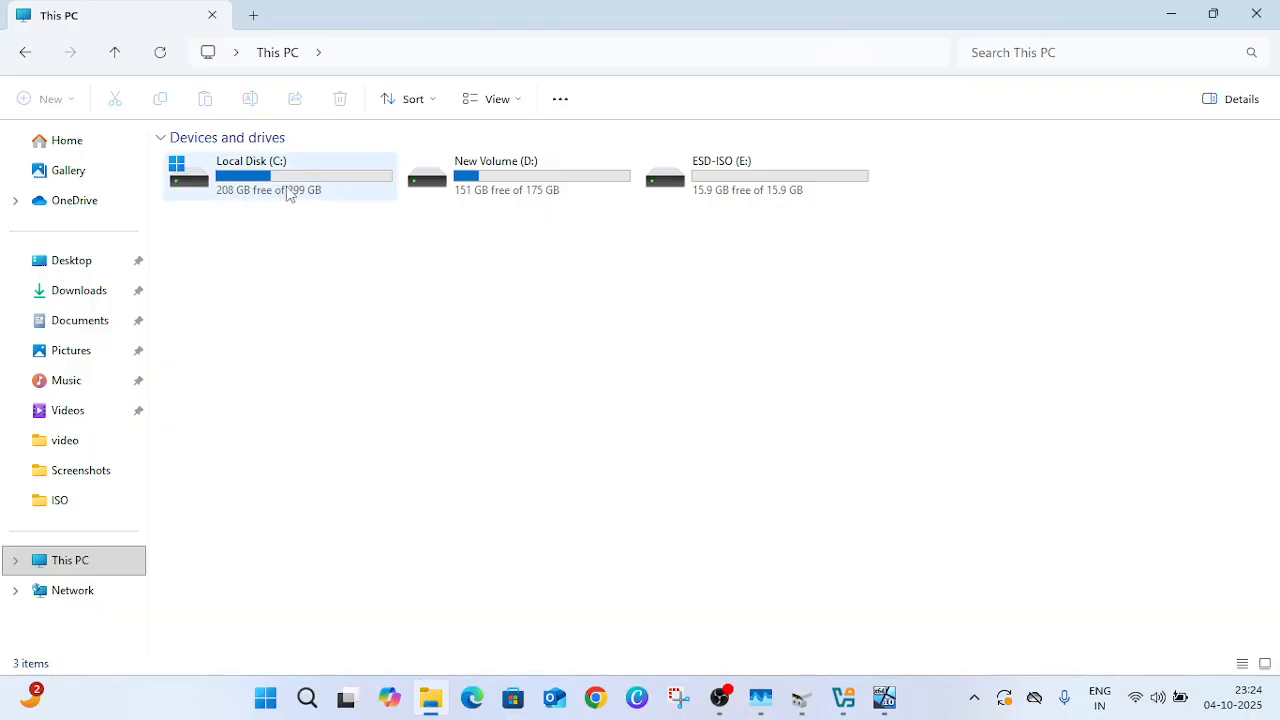
{"action": "mouse_move", "coordinate": [290, 190]}
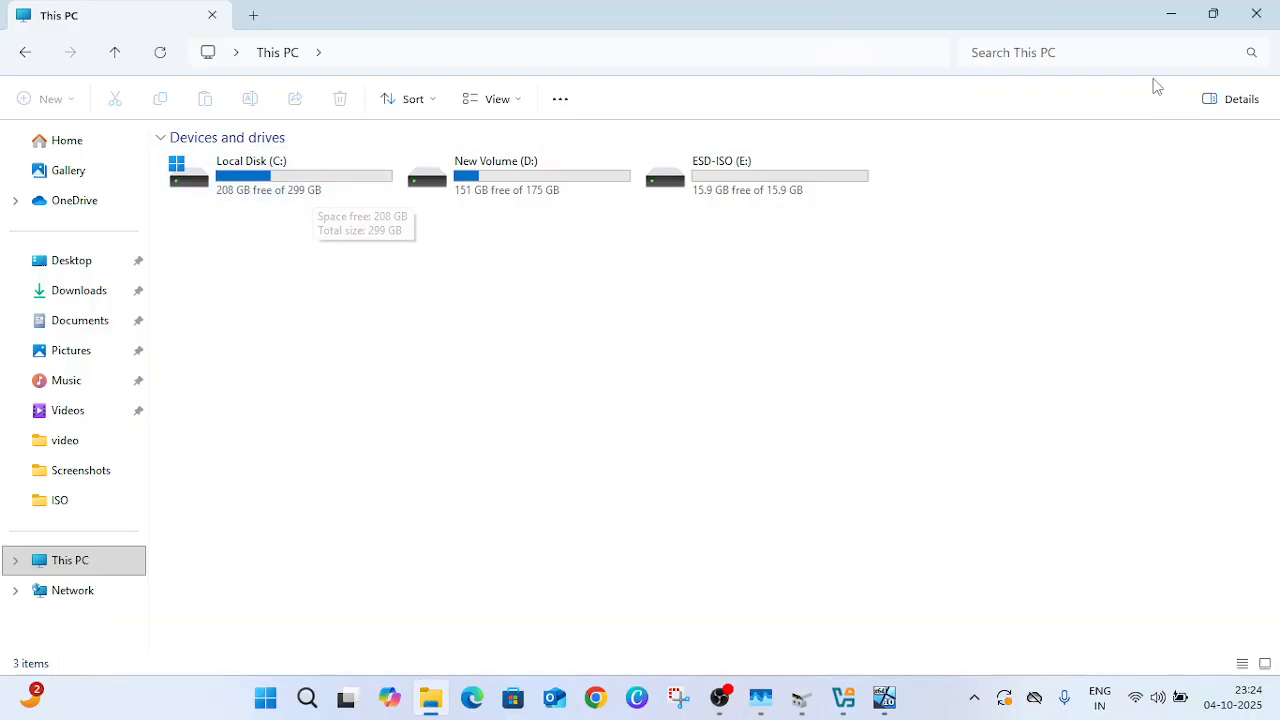
{"action": "double_click", "coordinate": [252, 176]}
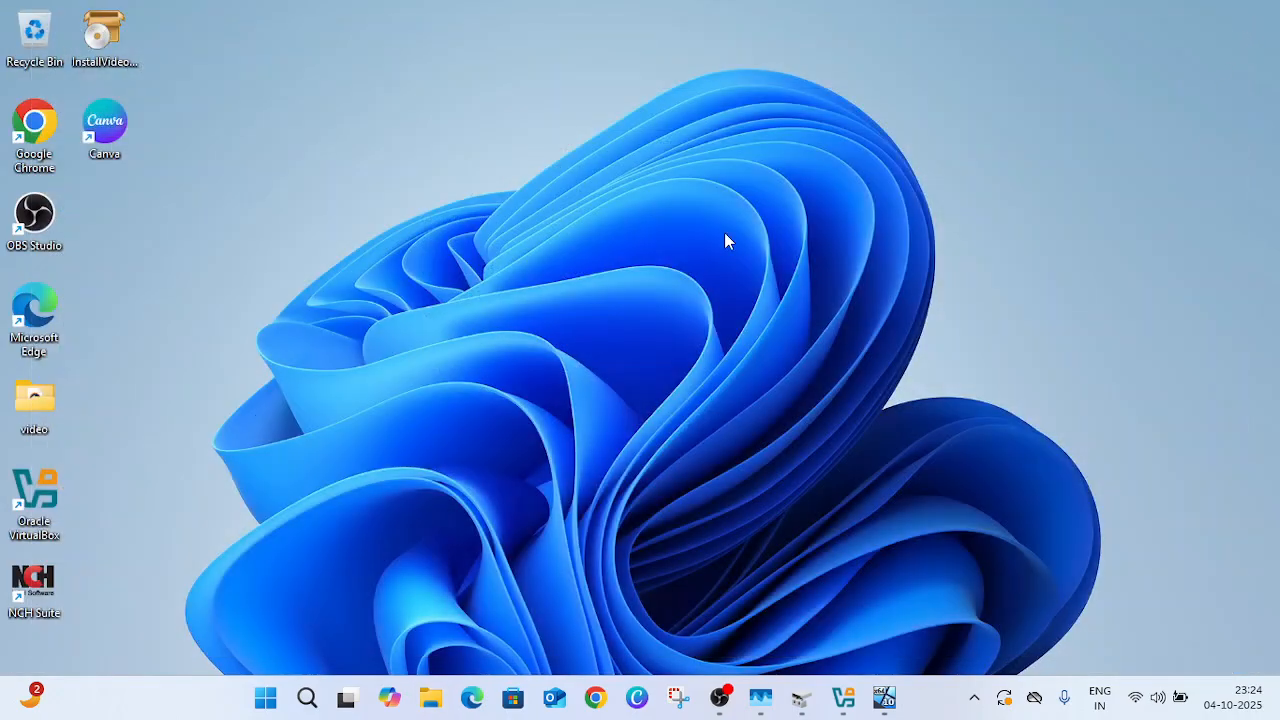
{"action": "mouse_move", "coordinate": [718, 248]}
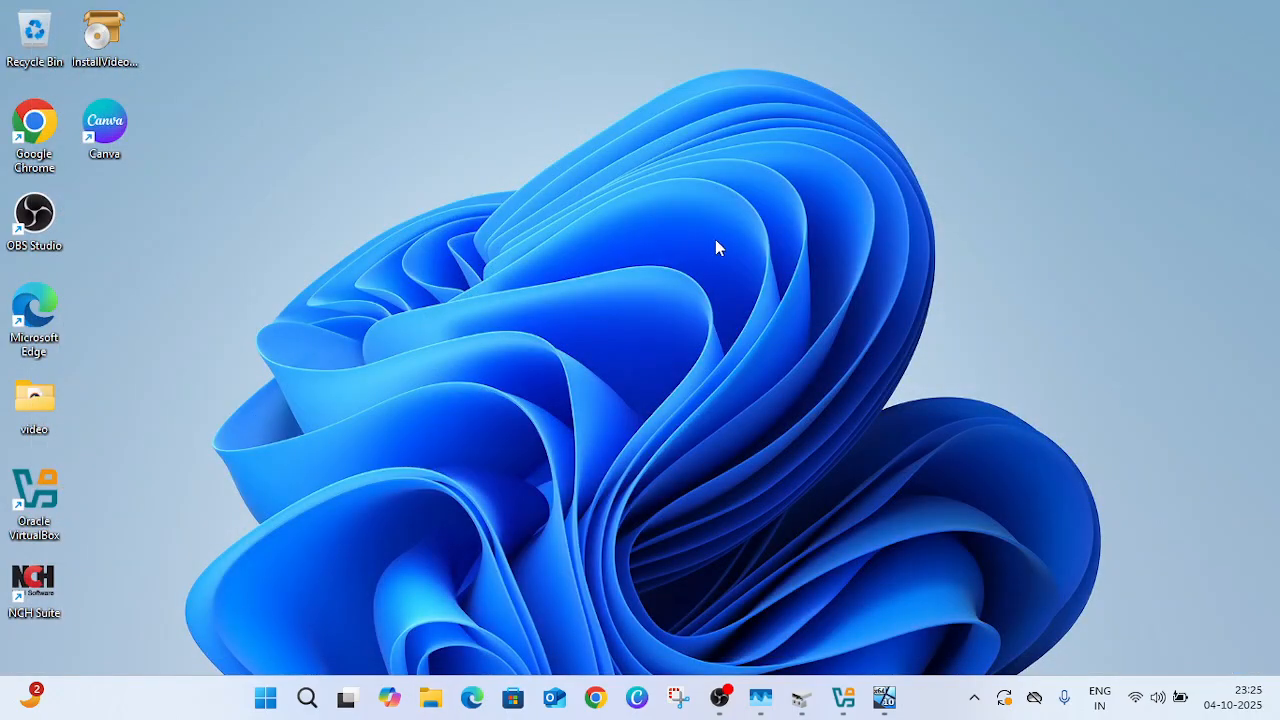